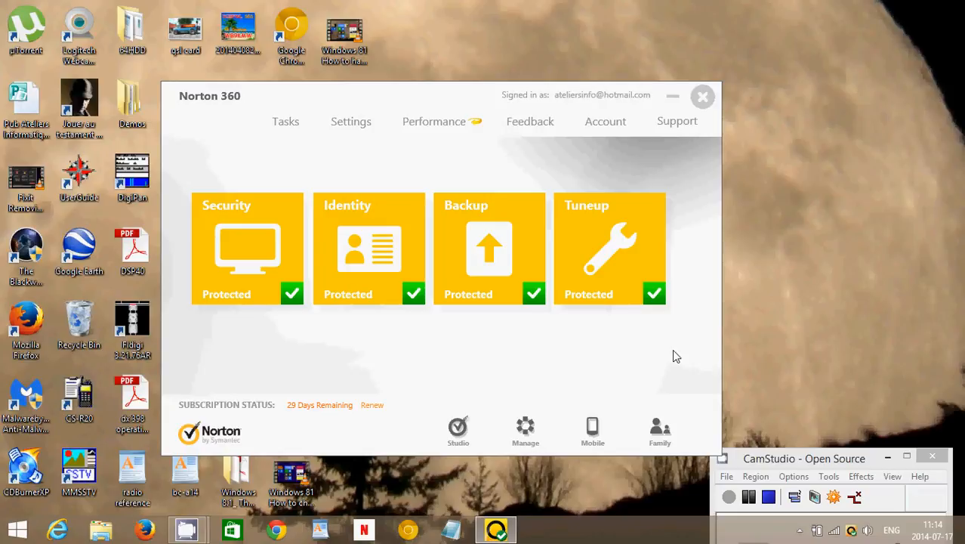
mouse_move(656, 352)
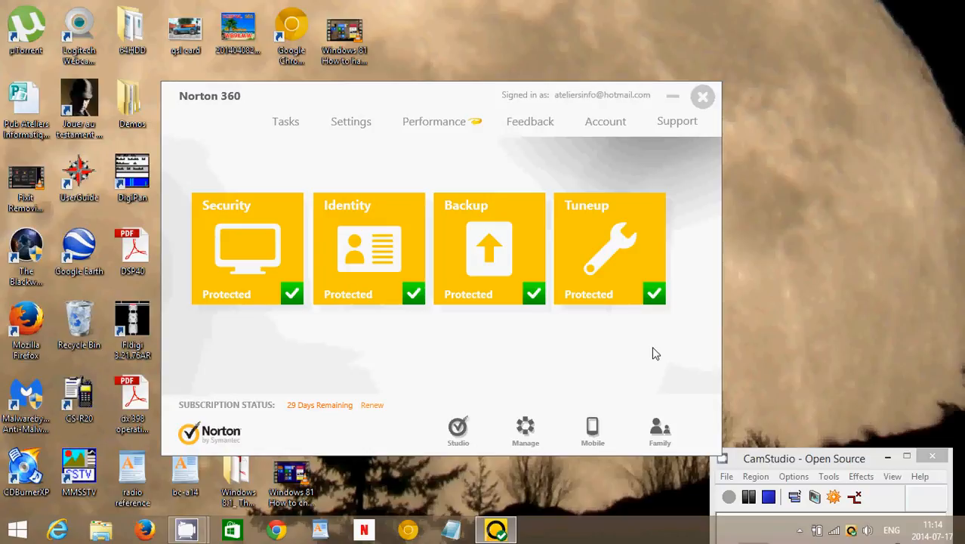
mouse_move(428, 383)
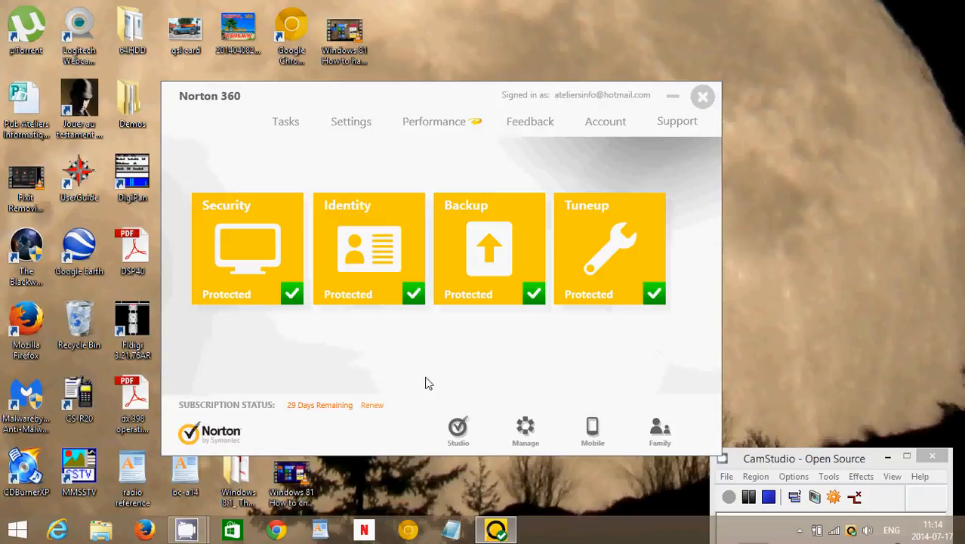
mouse_move(208, 345)
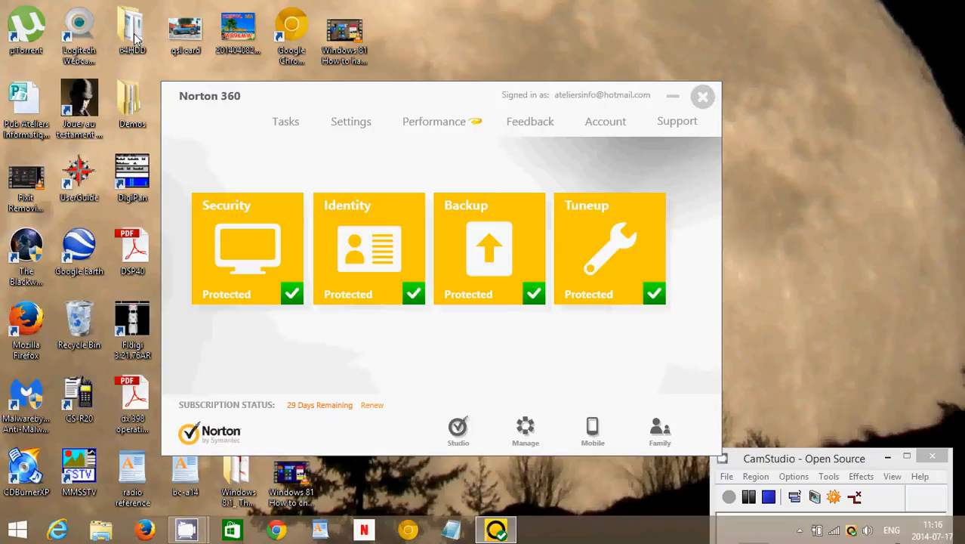
mouse_move(317, 182)
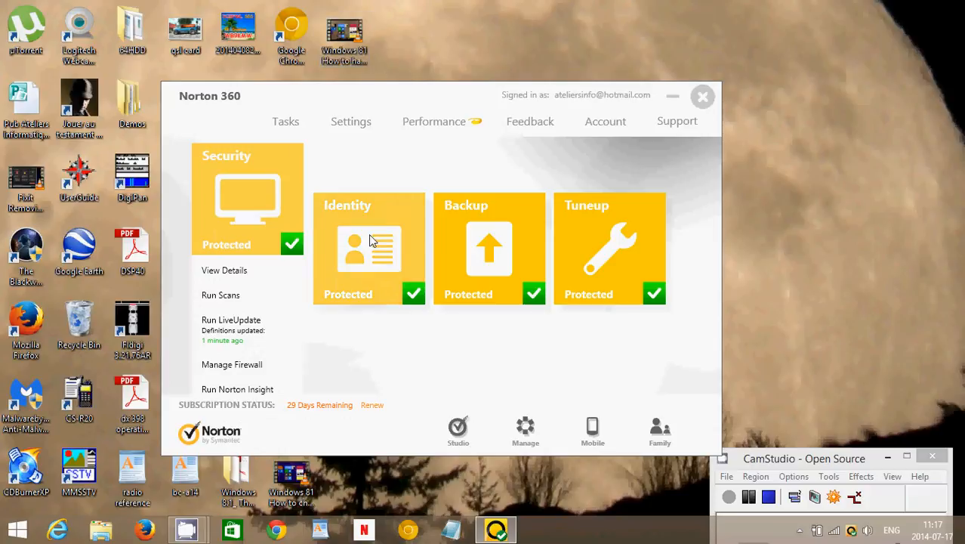
left_click(370, 242)
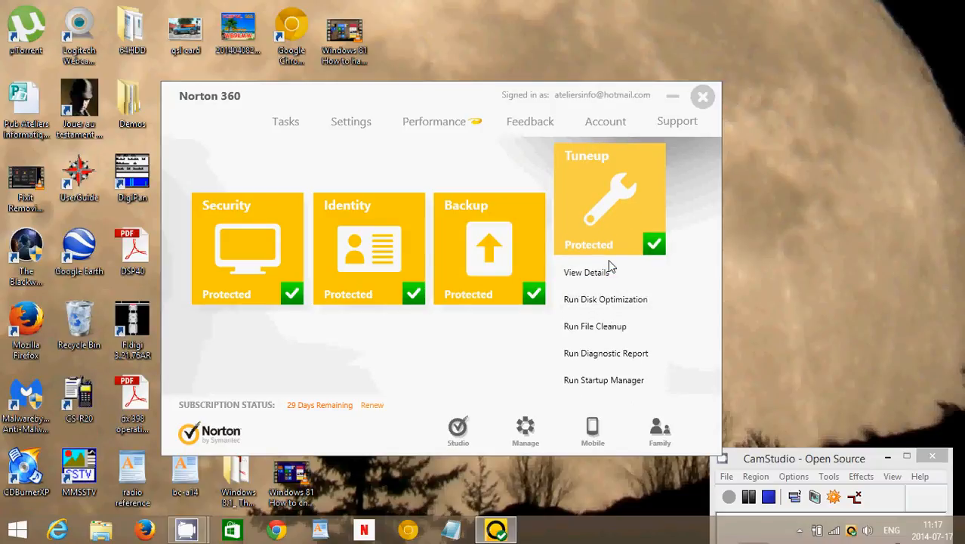
mouse_move(608, 212)
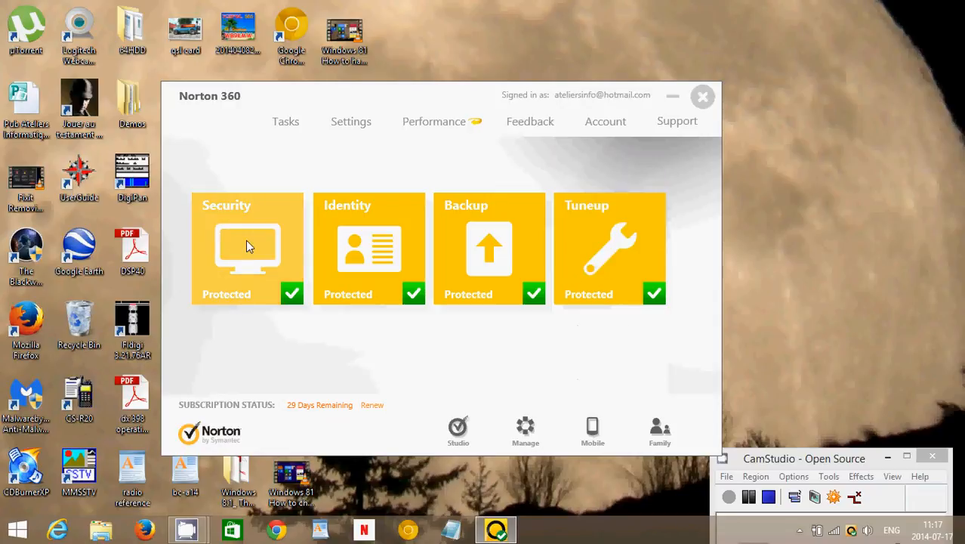
left_click(248, 248)
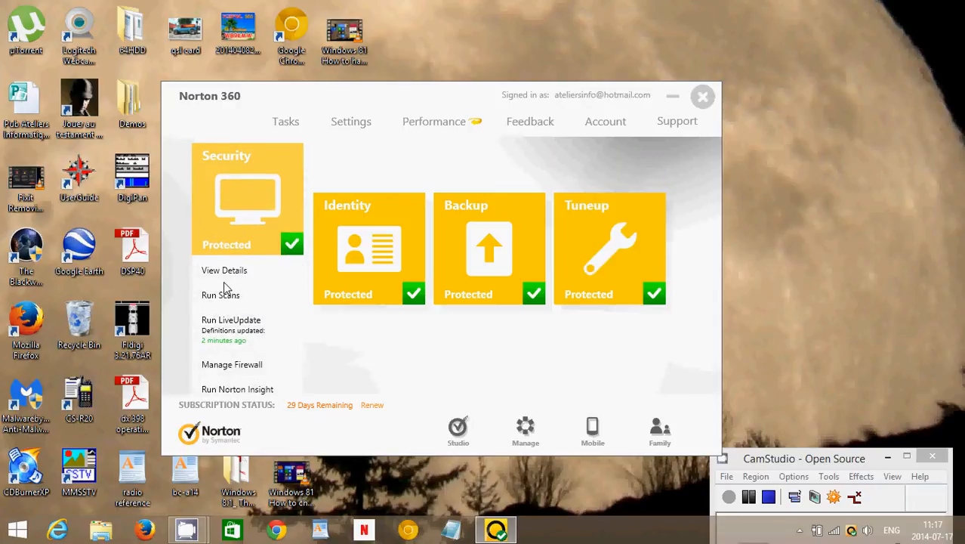
- Open the PC Security Details report and scroll through its scan, definitions and Auto-Protect status
left_click(224, 270)
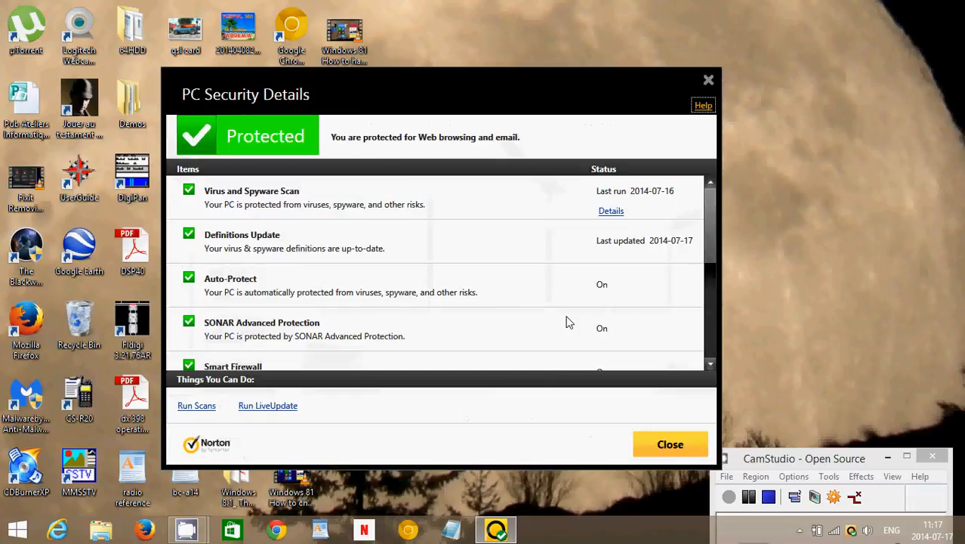
mouse_move(711, 248)
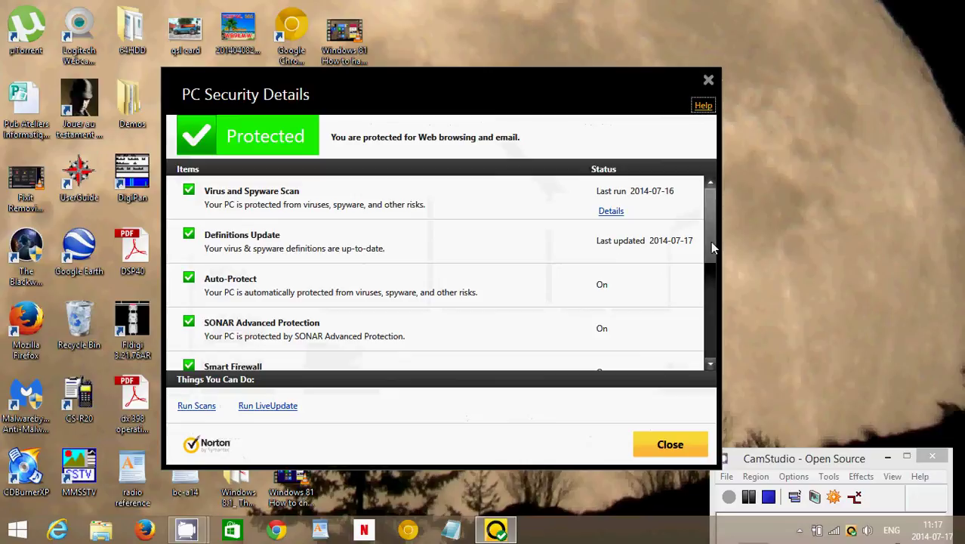
scroll("down", 3)
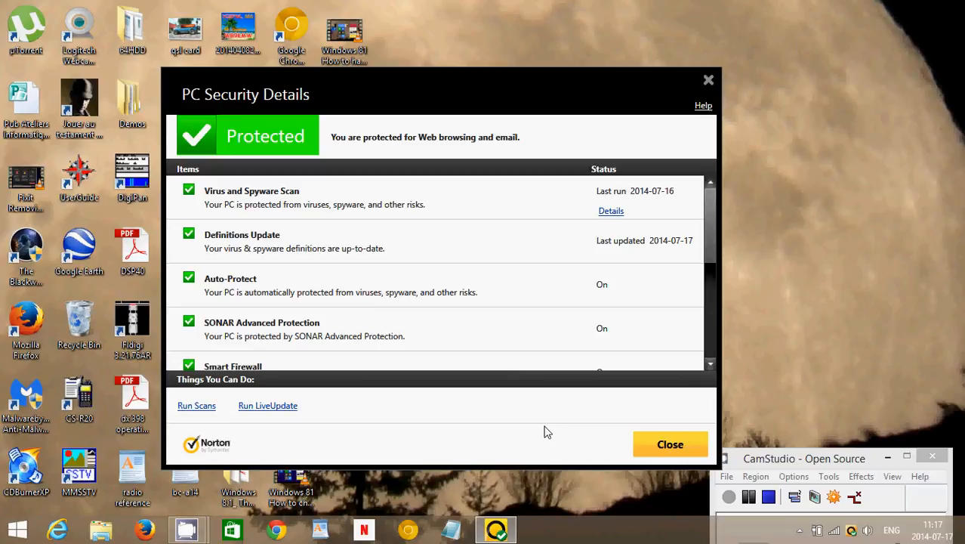
mouse_move(513, 443)
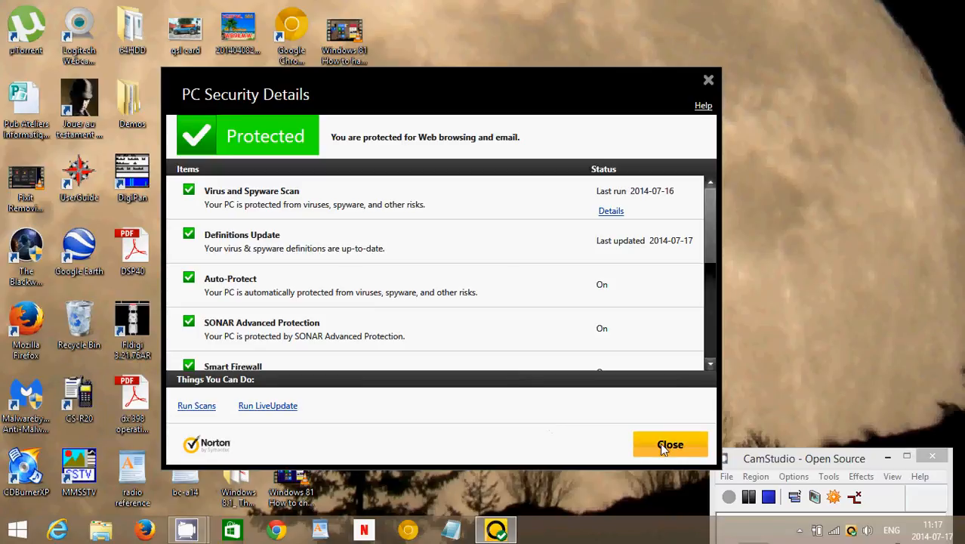
mouse_move(473, 355)
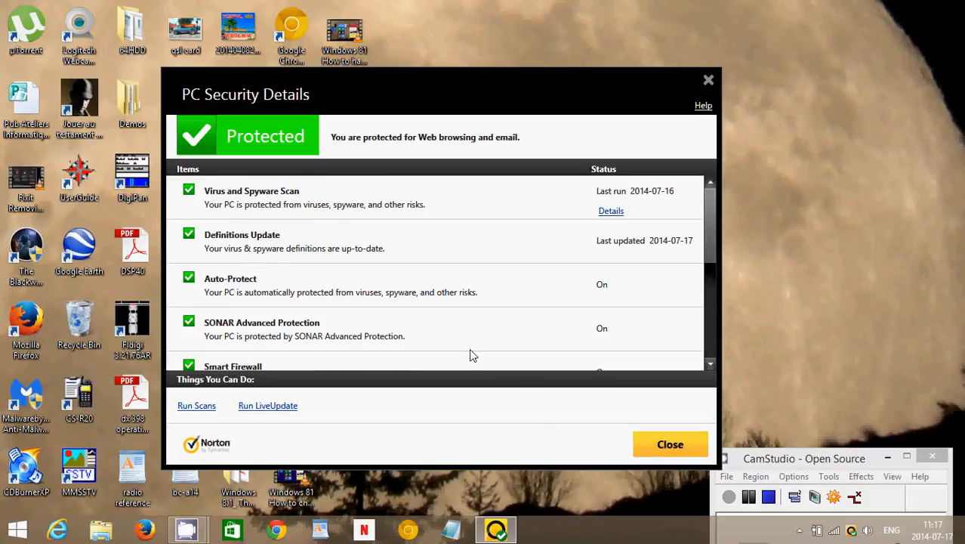
scroll("down", 3)
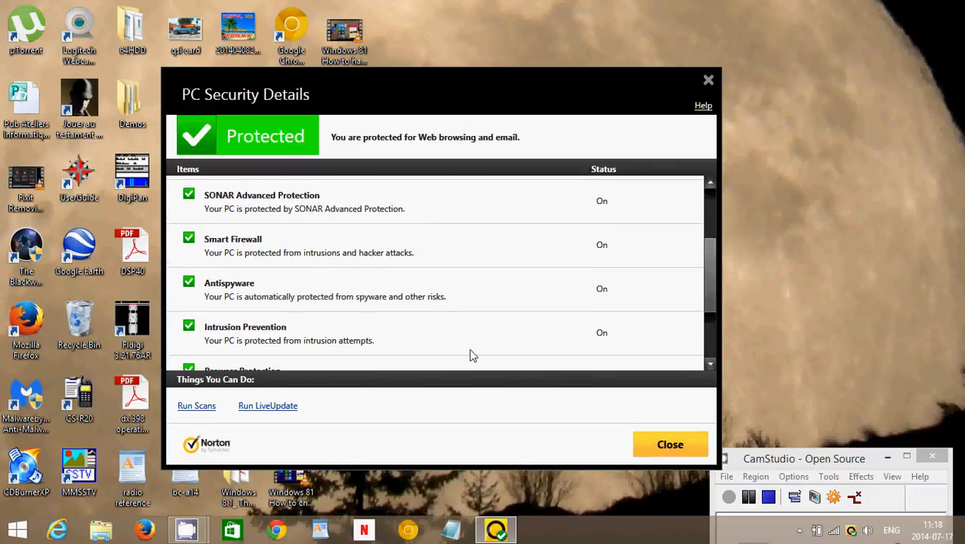
mouse_move(541, 447)
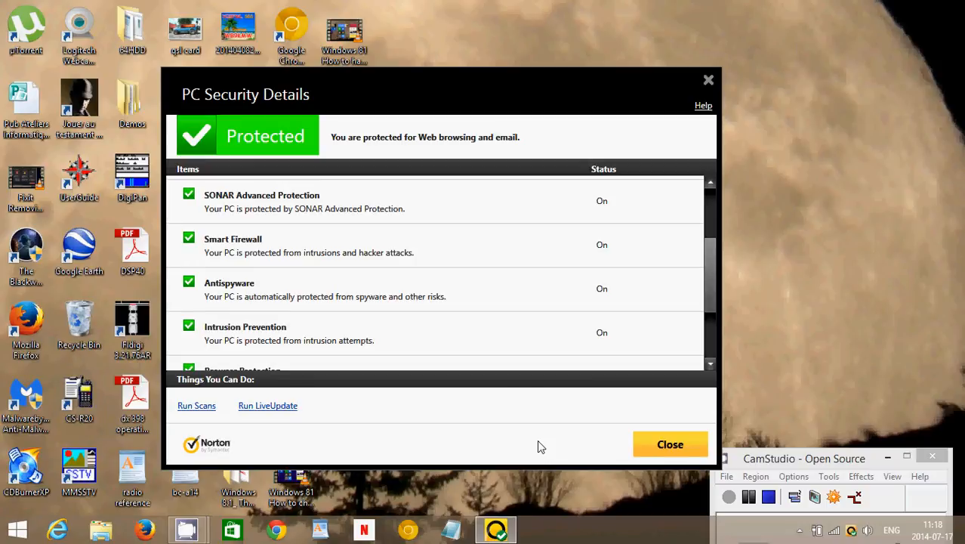
mouse_move(532, 446)
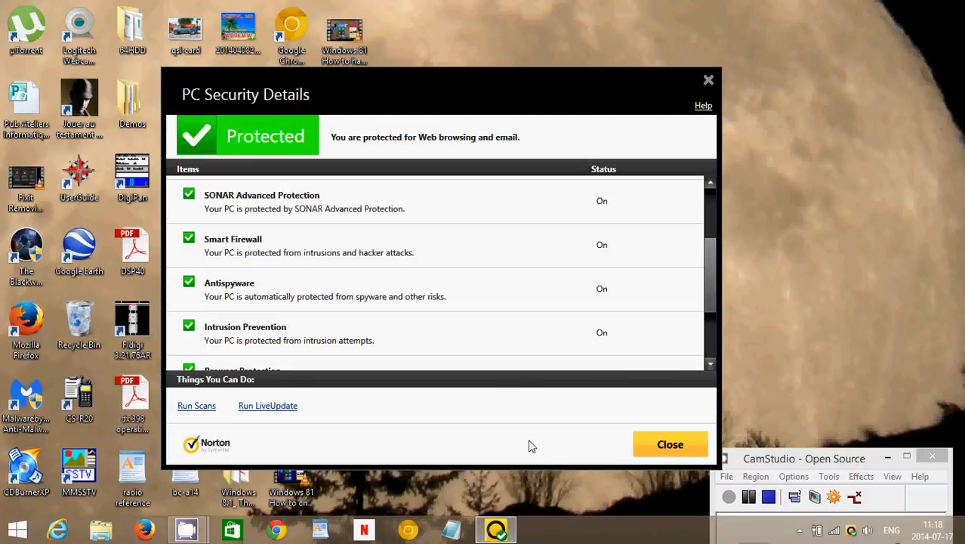
mouse_move(465, 387)
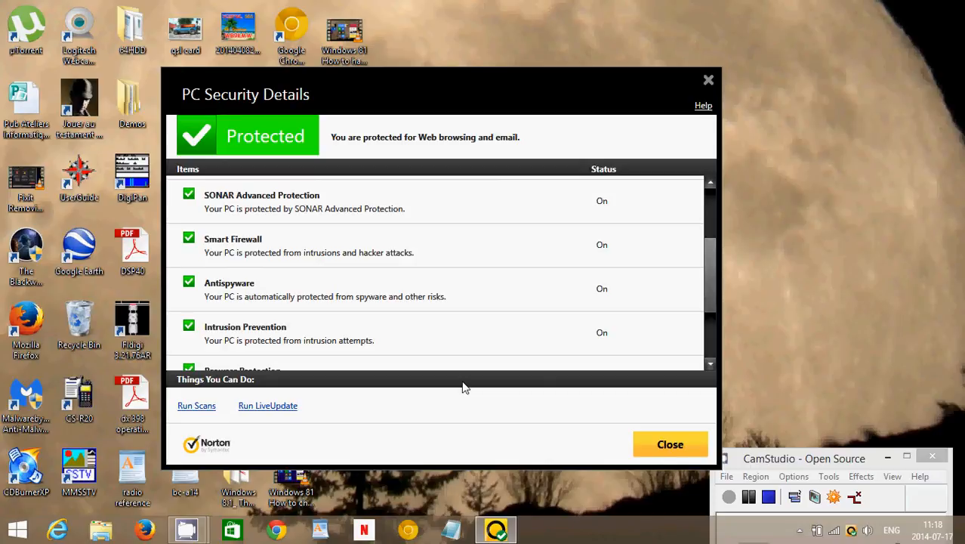
mouse_move(416, 414)
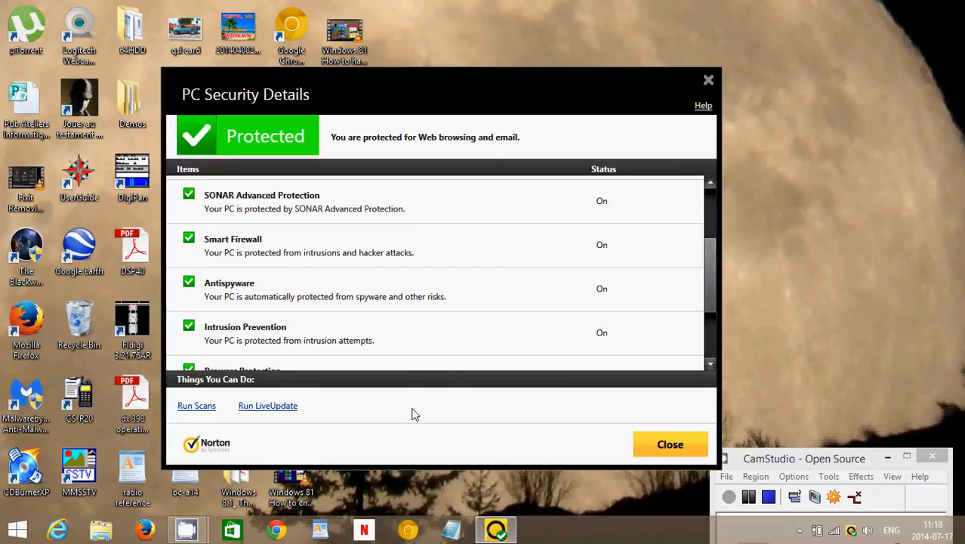
mouse_move(424, 417)
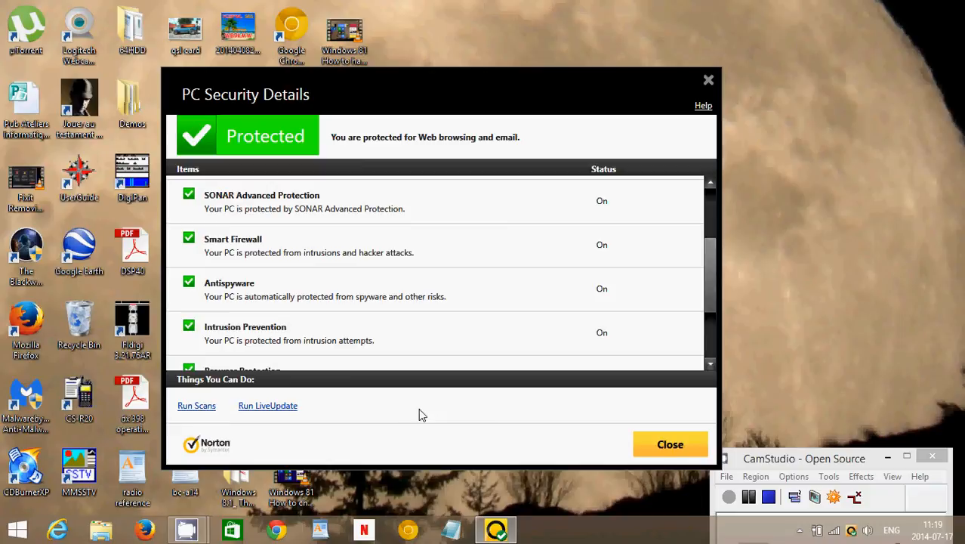
mouse_move(425, 415)
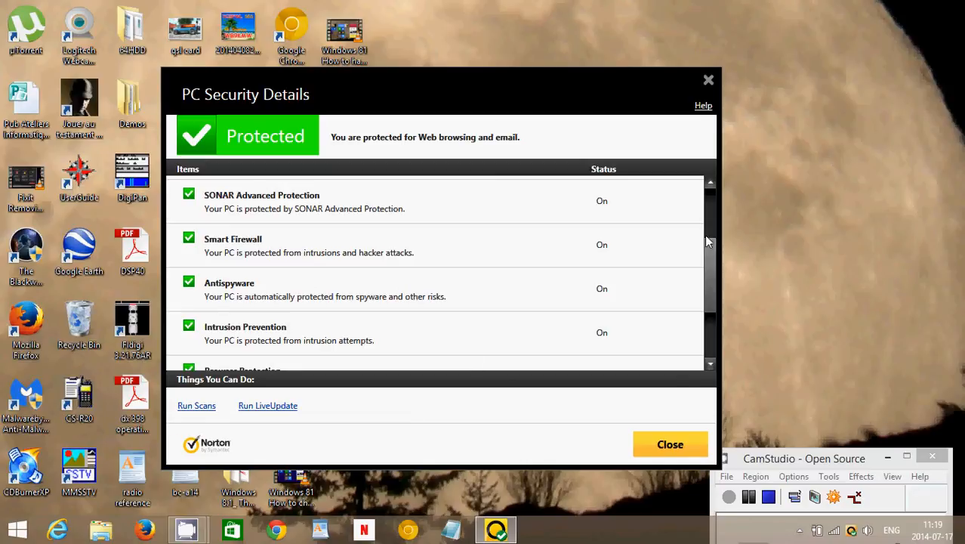
scroll("down", 3)
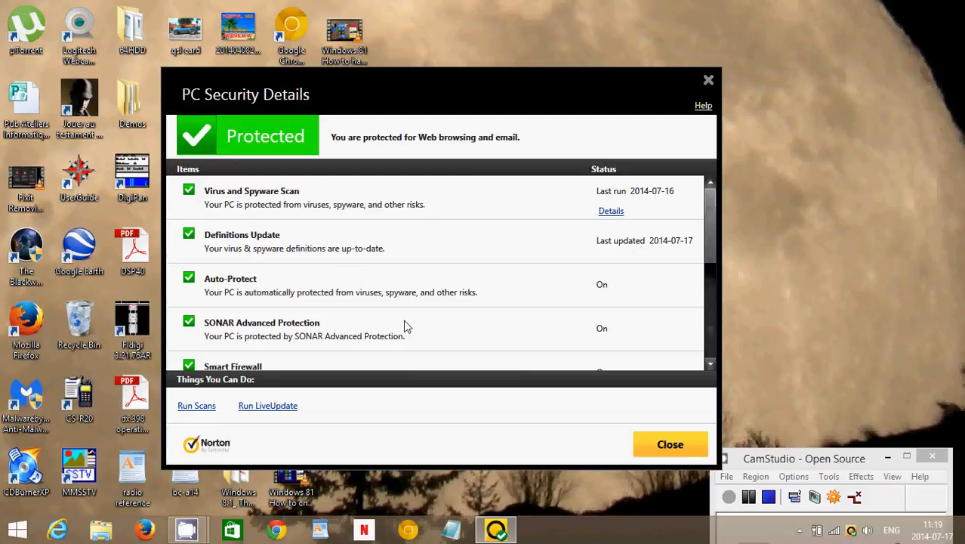
mouse_move(490, 420)
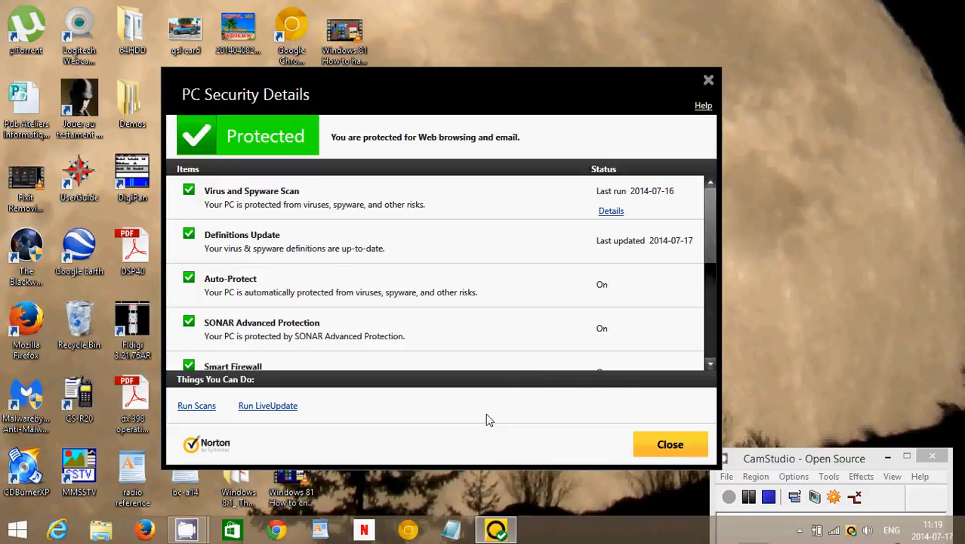
mouse_move(542, 429)
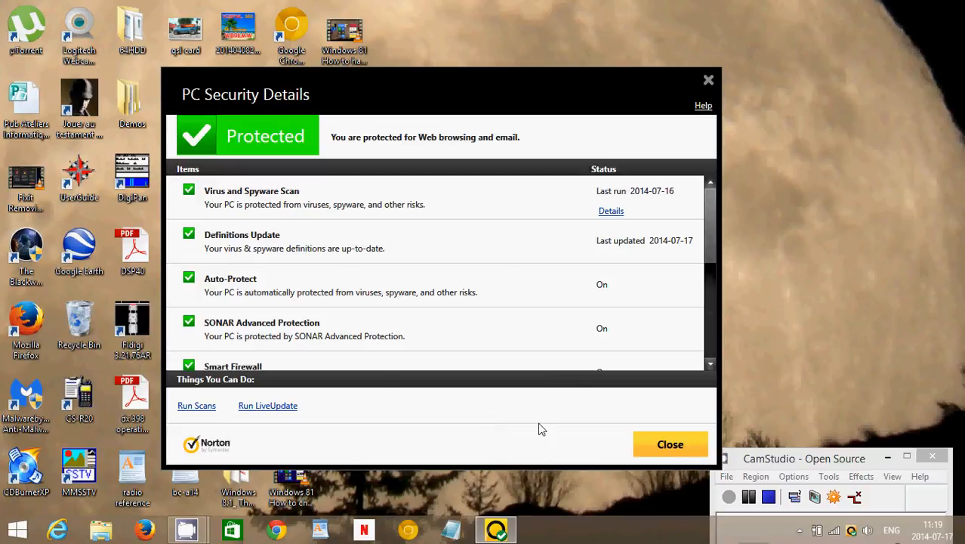
- Close Security Details, then review and close the Identity Protection Details report
left_click(670, 444)
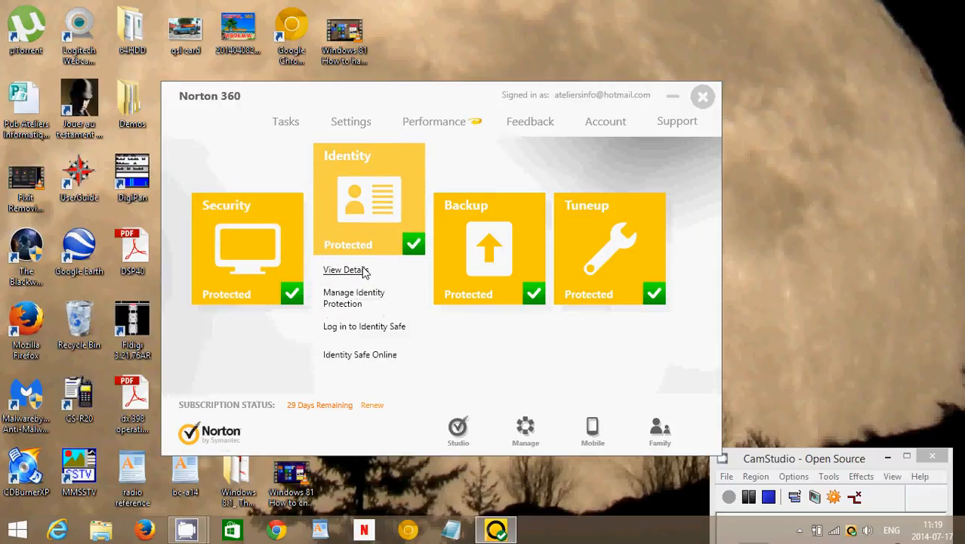
left_click(340, 270)
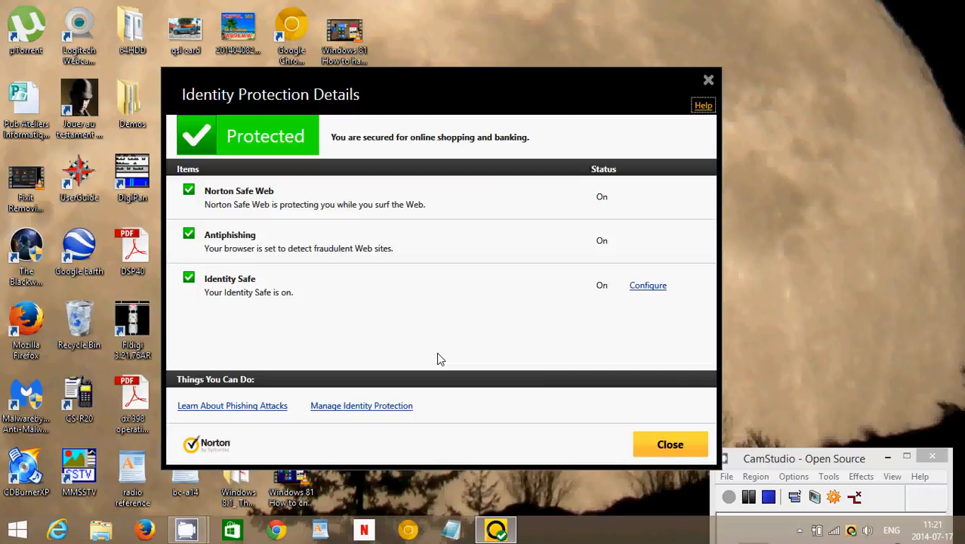
mouse_move(444, 323)
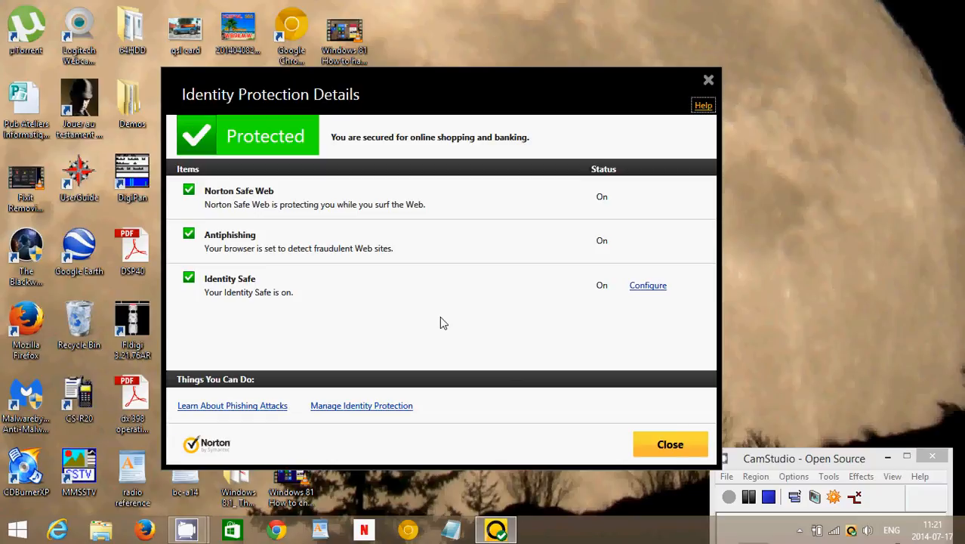
mouse_move(437, 205)
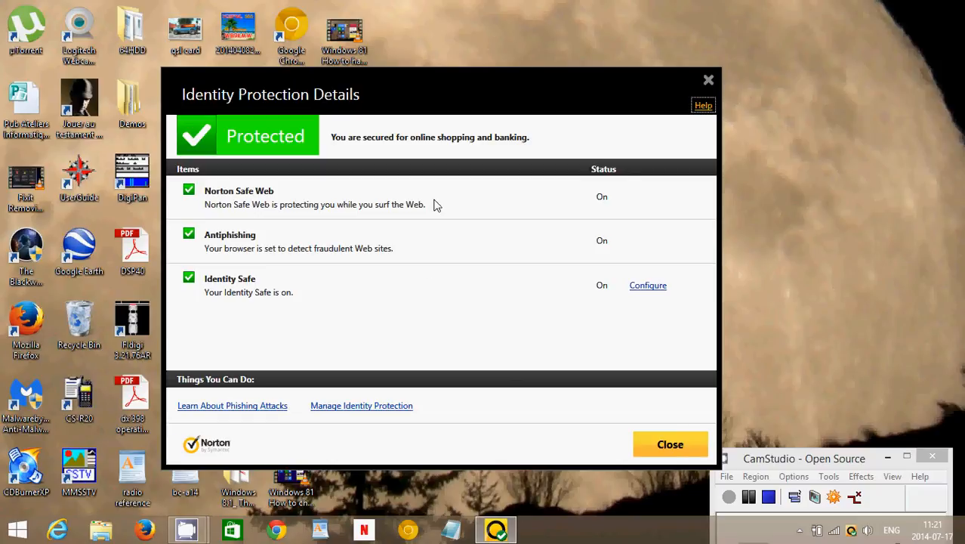
left_click(670, 444)
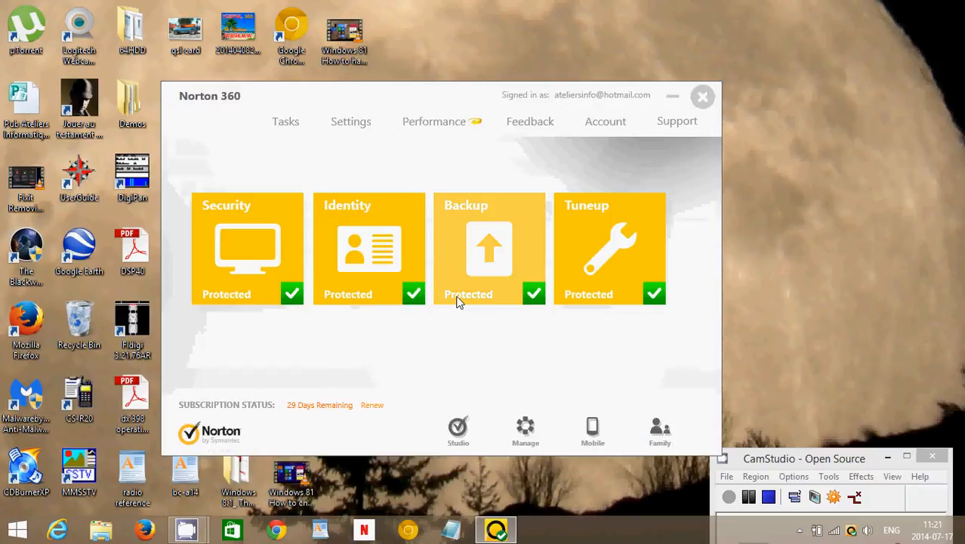
- Open Backup Details showing backup not configured and overlays on, then close it
left_click(488, 250)
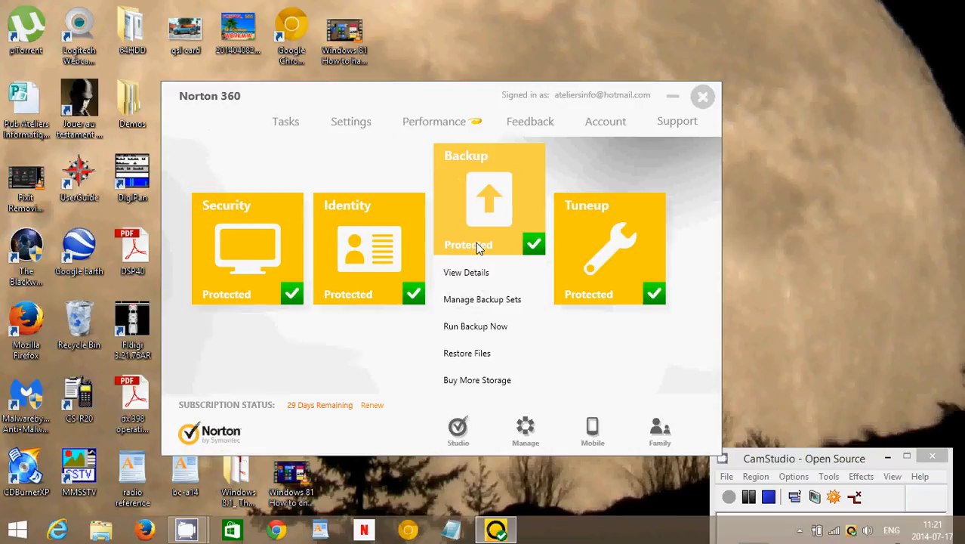
left_click(466, 272)
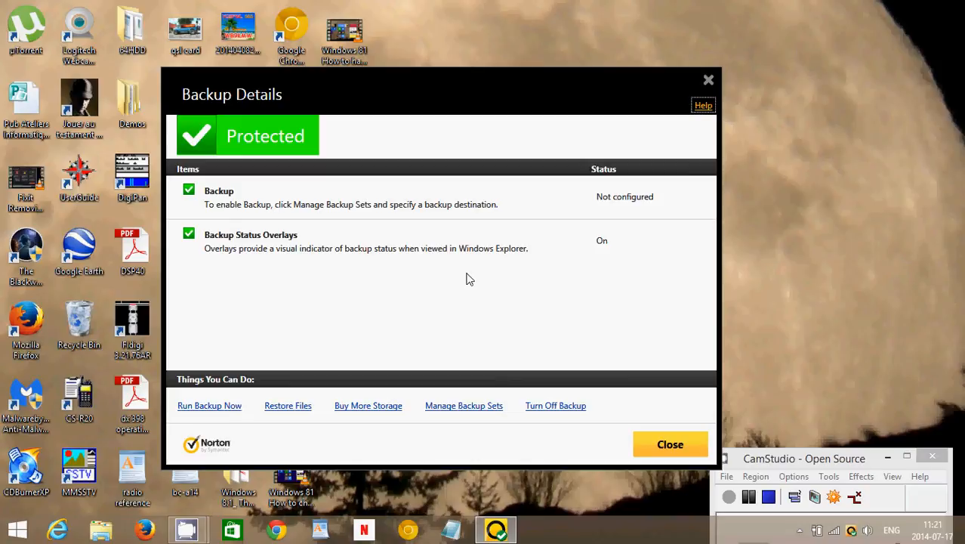
mouse_move(413, 280)
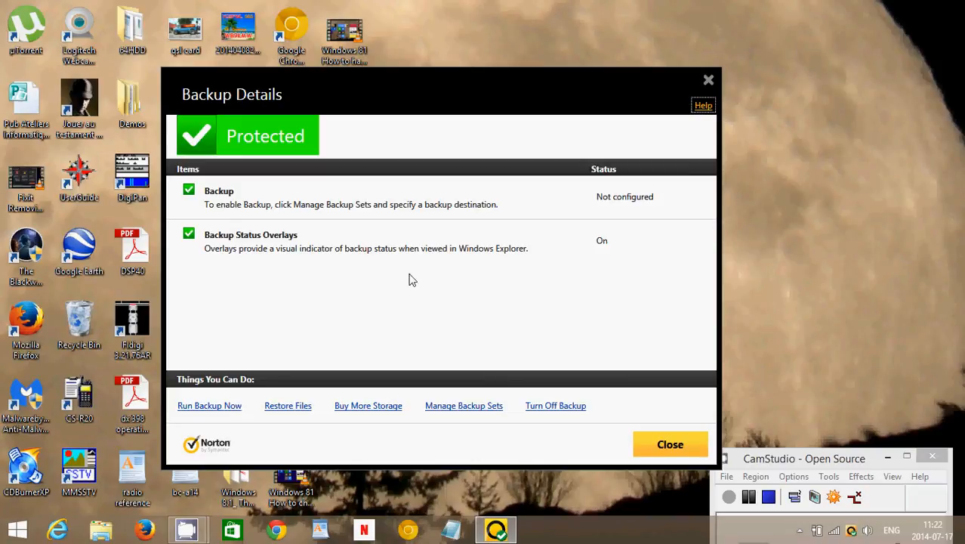
mouse_move(448, 311)
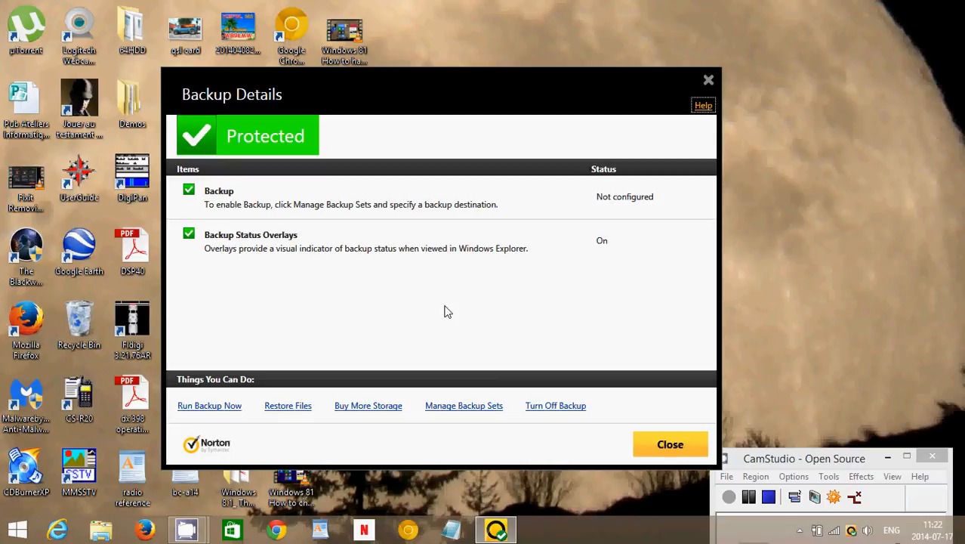
mouse_move(578, 436)
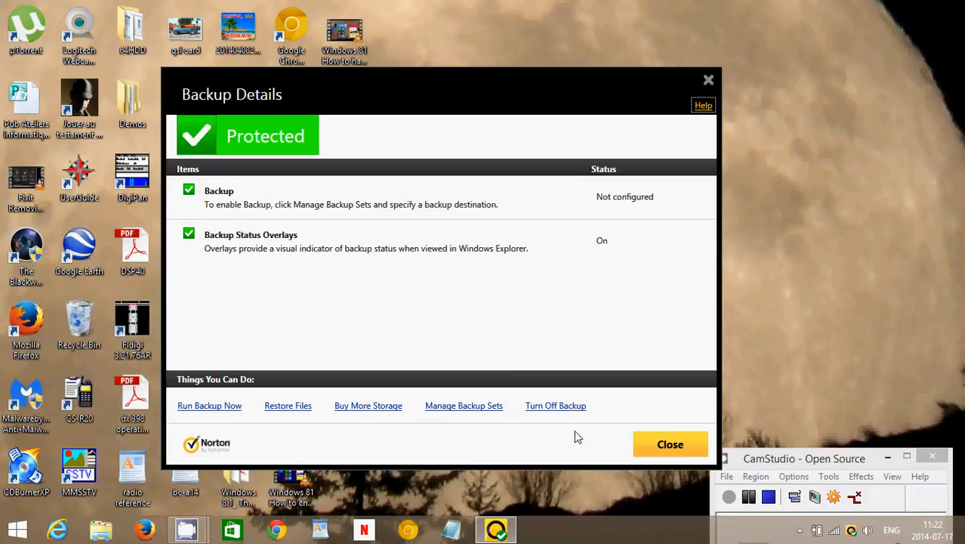
mouse_move(673, 450)
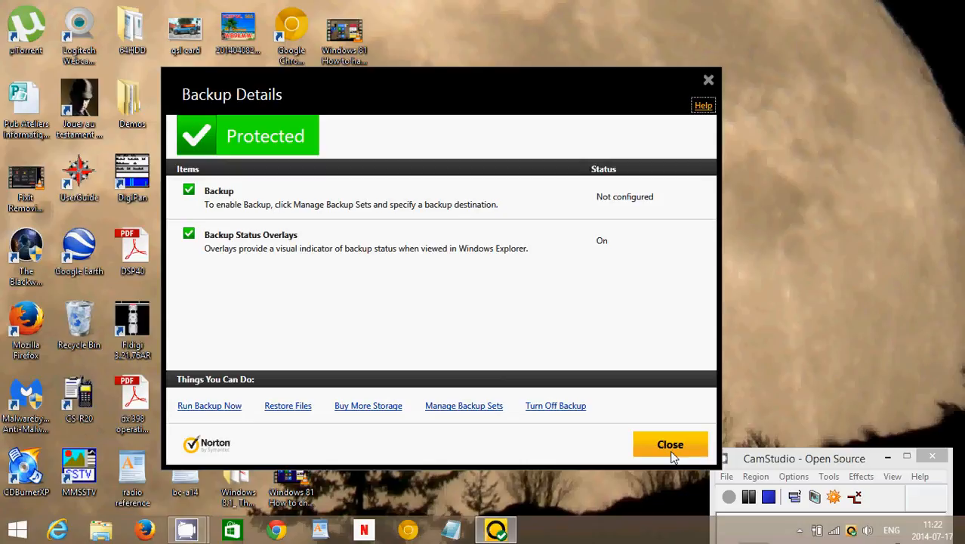
mouse_move(669, 450)
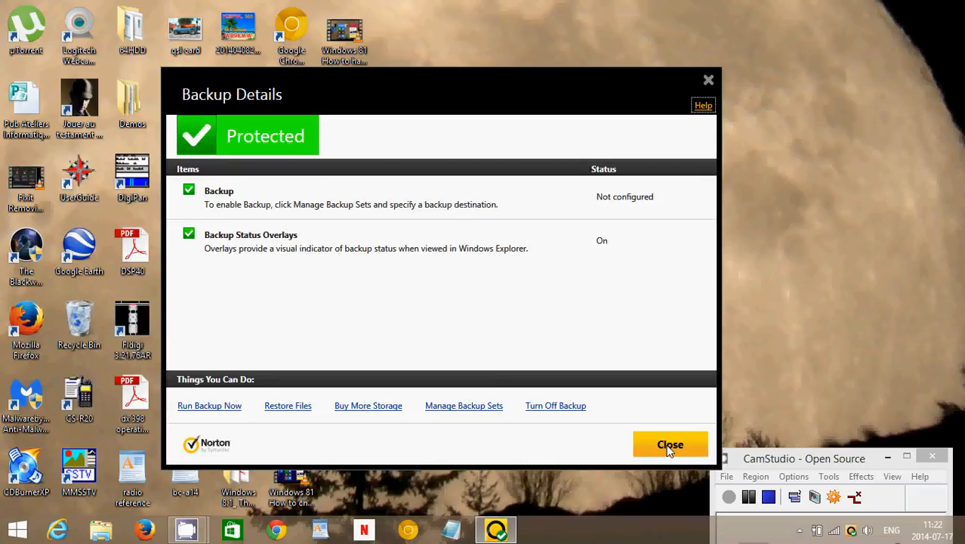
left_click(670, 444)
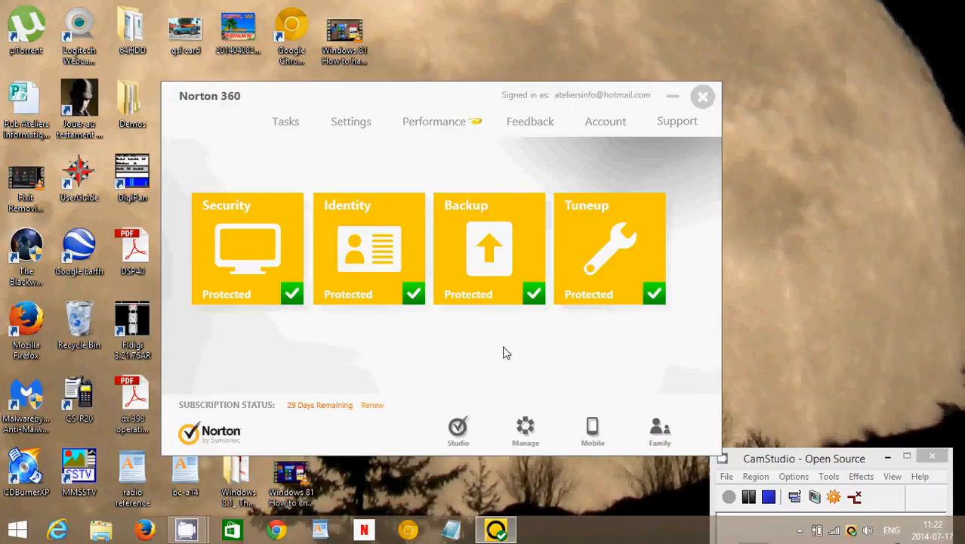
mouse_move(616, 386)
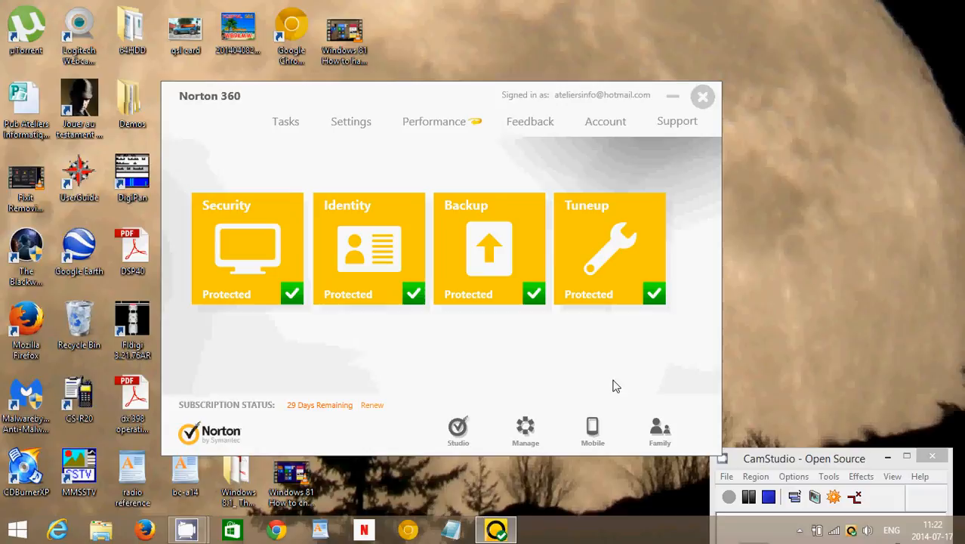
- Expand the Tuneup tile to list disk optimization, file cleanup, diagnostic report and startup manager
left_click(610, 248)
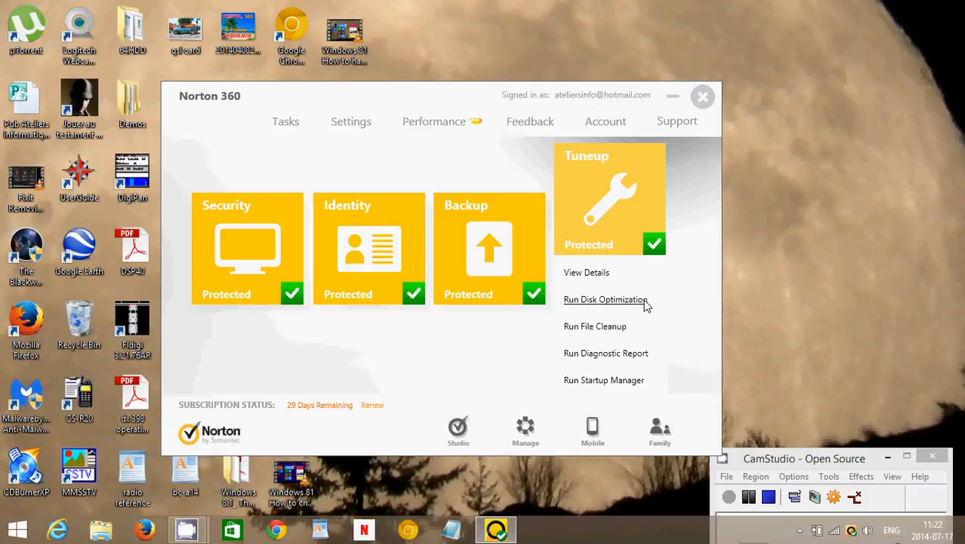
mouse_move(669, 335)
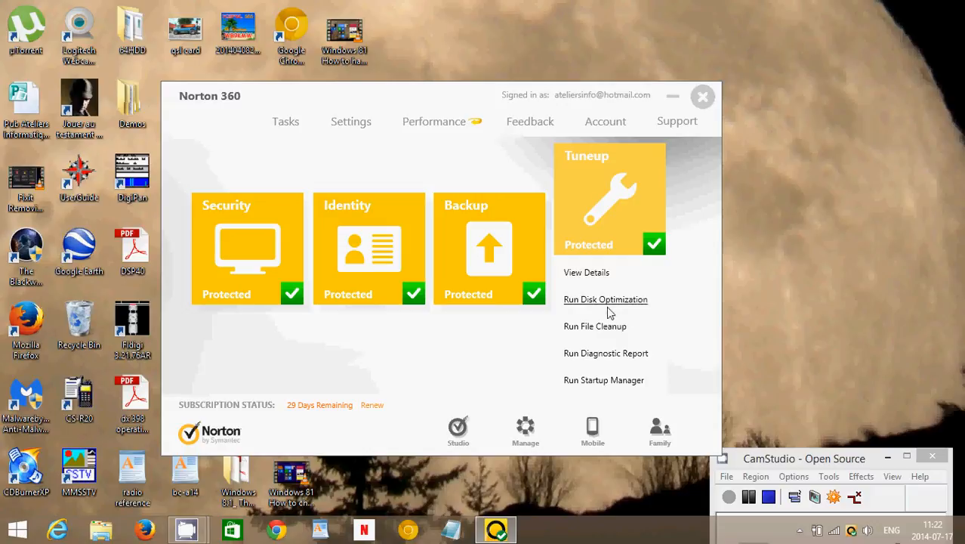
mouse_move(599, 336)
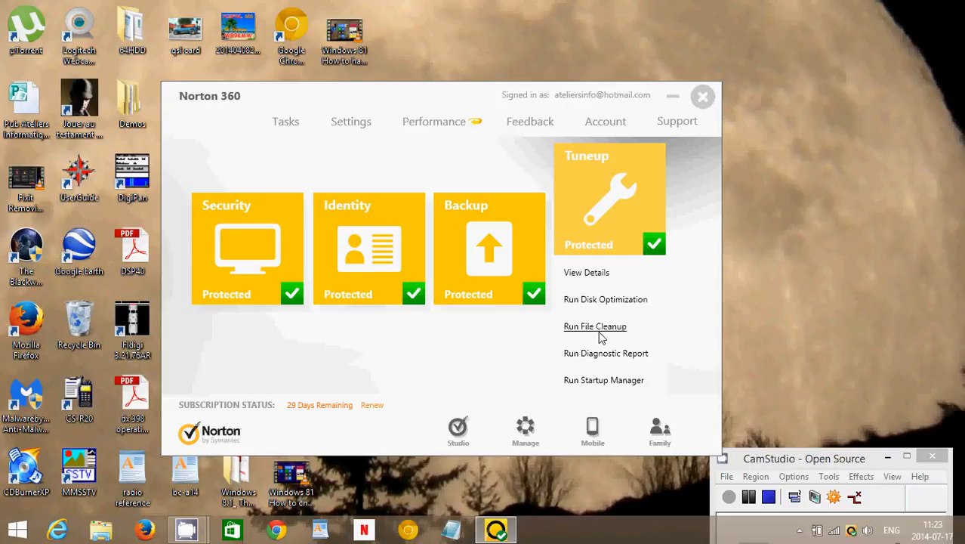
mouse_move(609, 361)
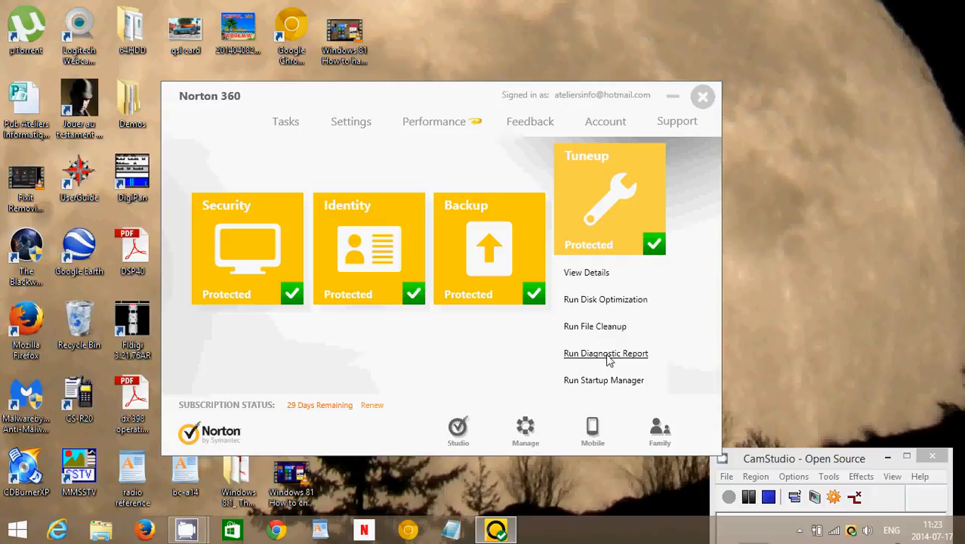
mouse_move(684, 353)
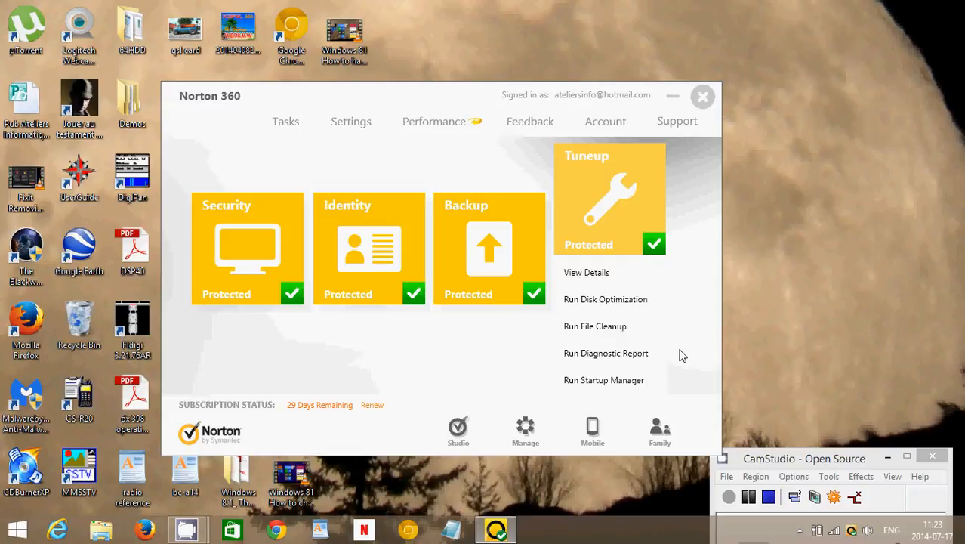
mouse_move(621, 361)
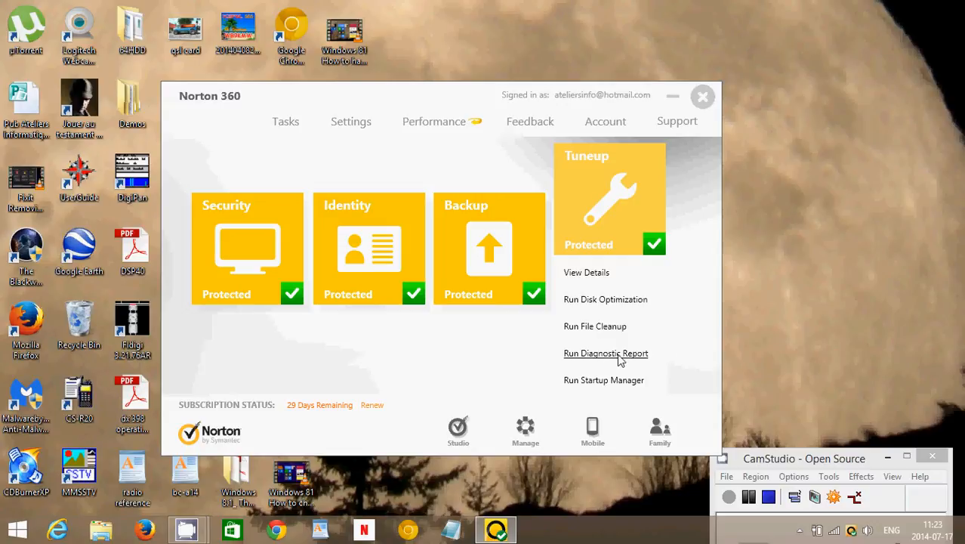
mouse_move(662, 341)
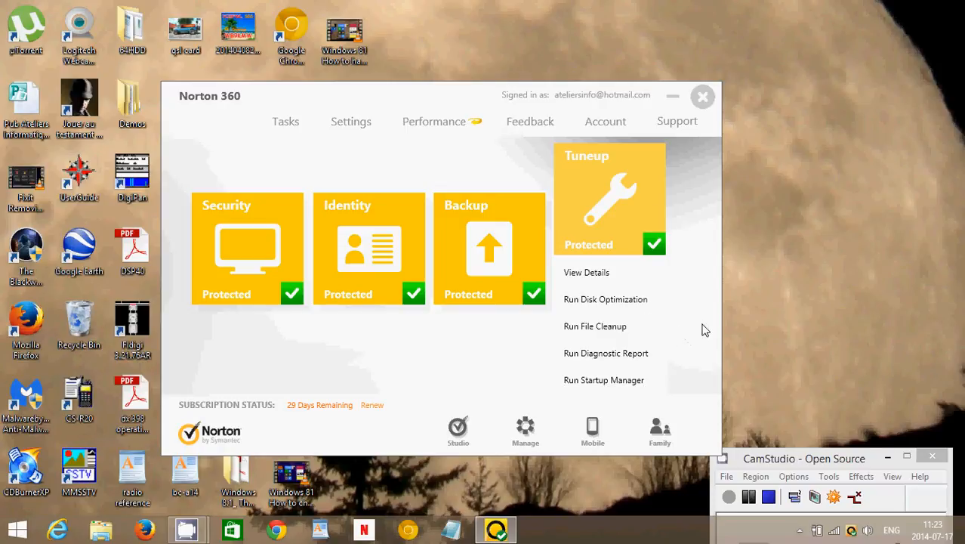
mouse_move(699, 329)
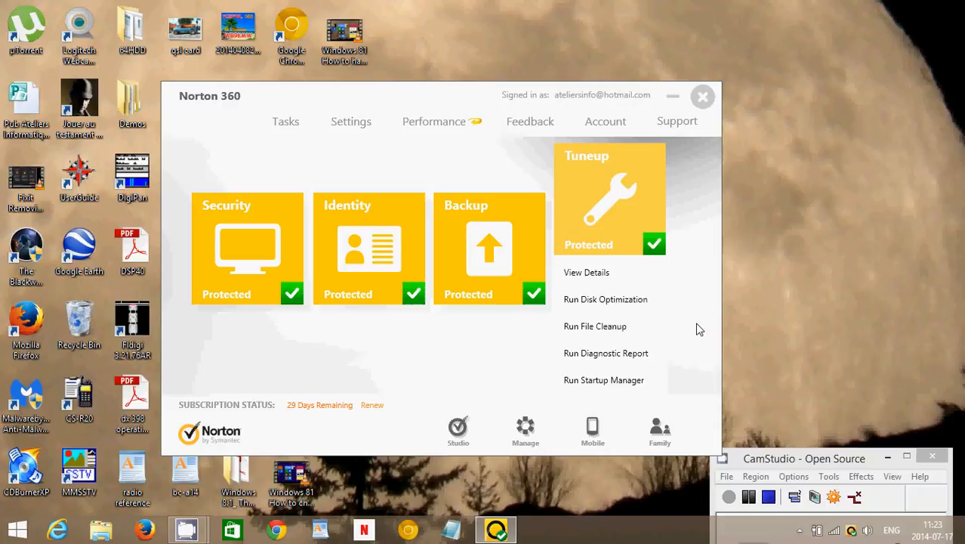
mouse_move(667, 385)
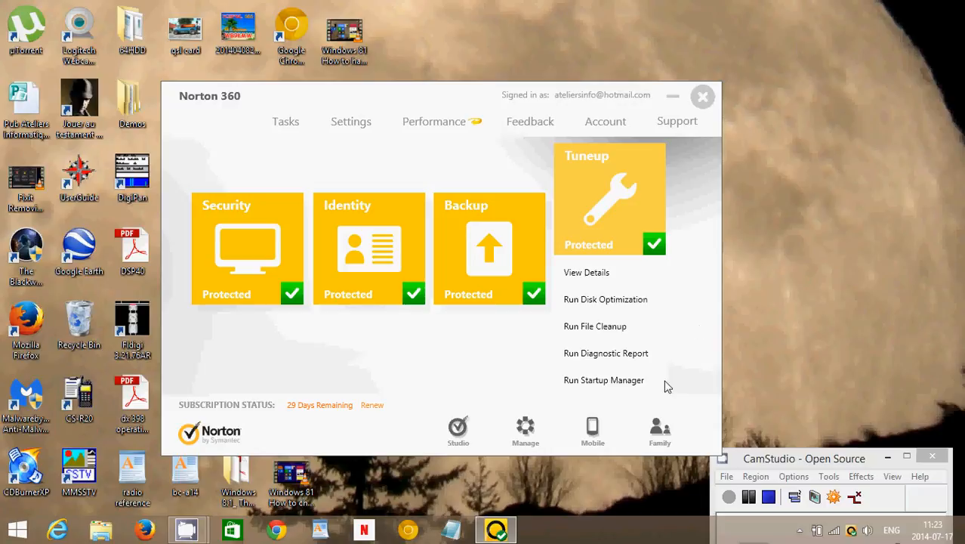
mouse_move(631, 386)
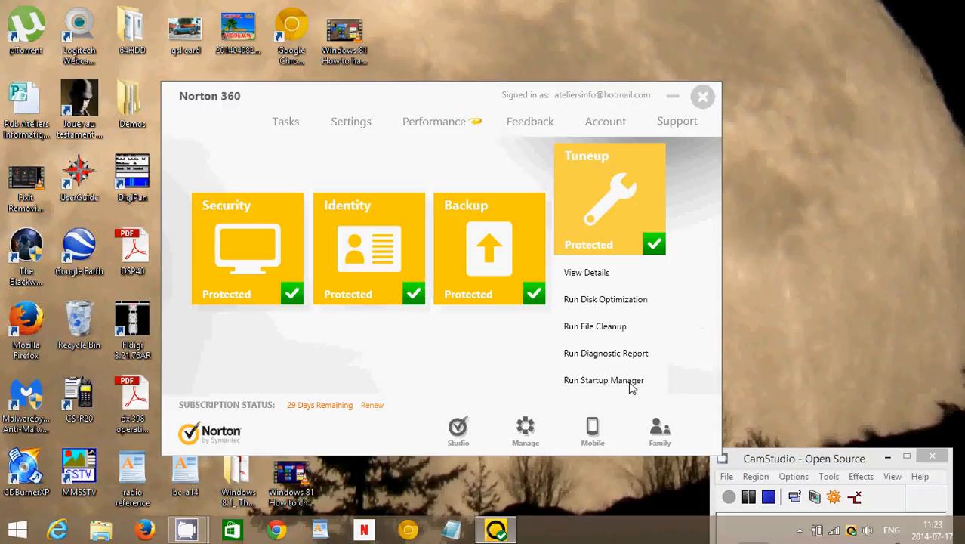
- Review the 20 startup applications in Startup Manager, then close it
left_click(603, 379)
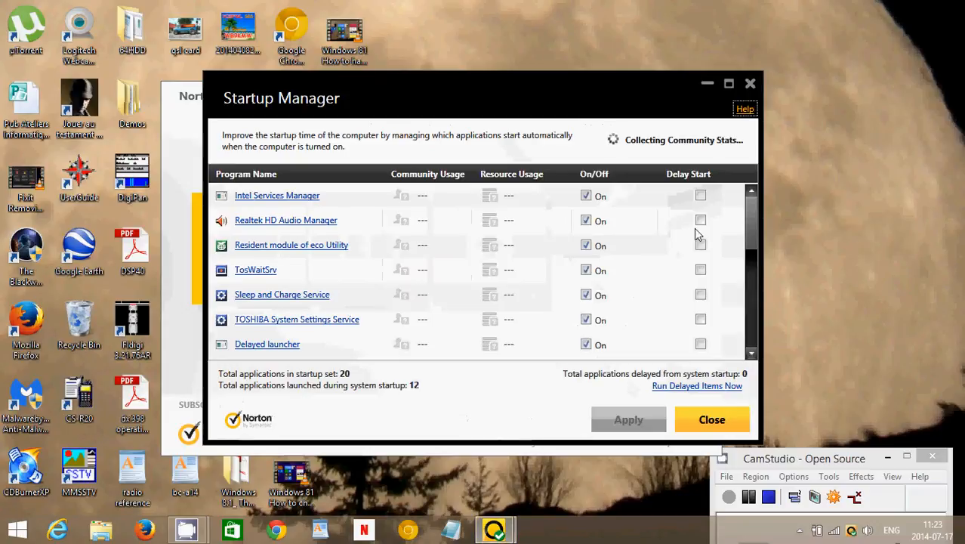
scroll("down", 3)
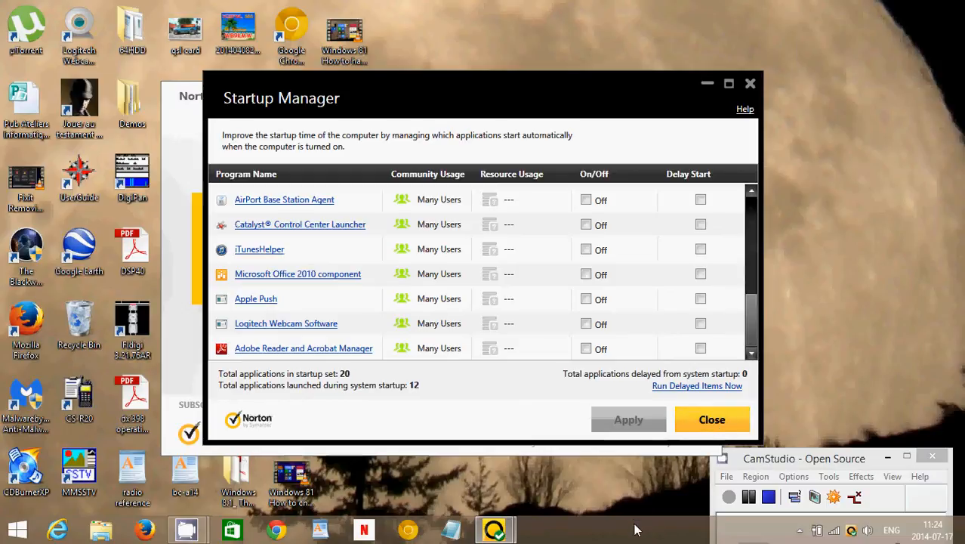
right_click(634, 529)
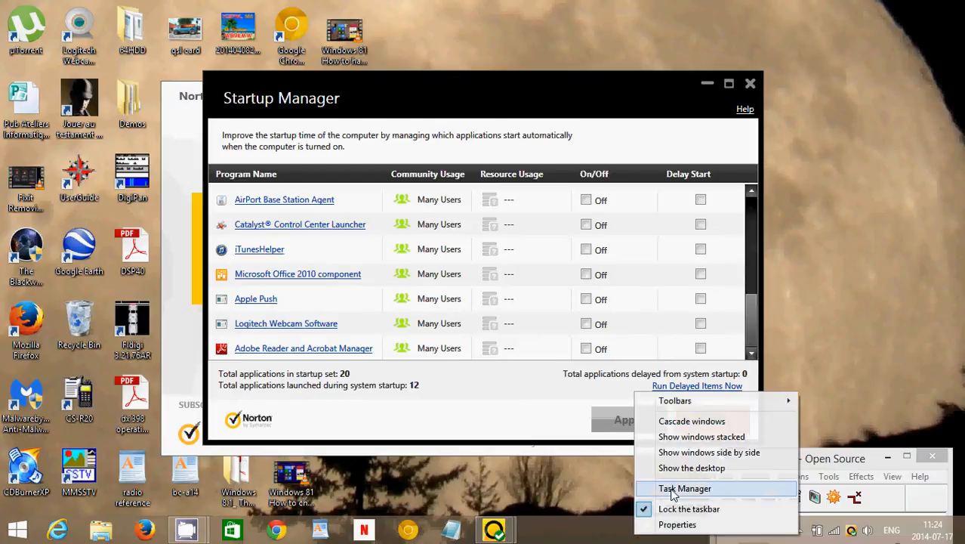
mouse_move(416, 427)
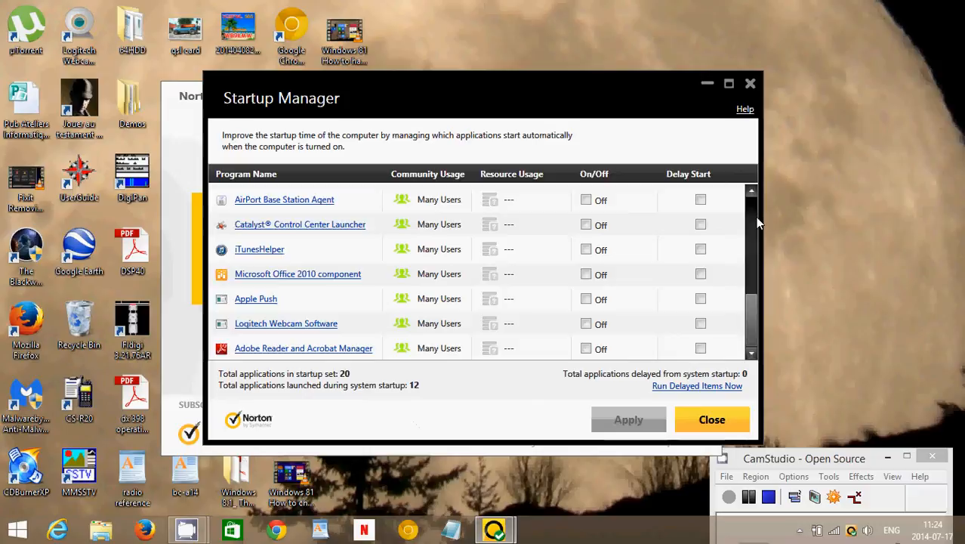
scroll("down", 3)
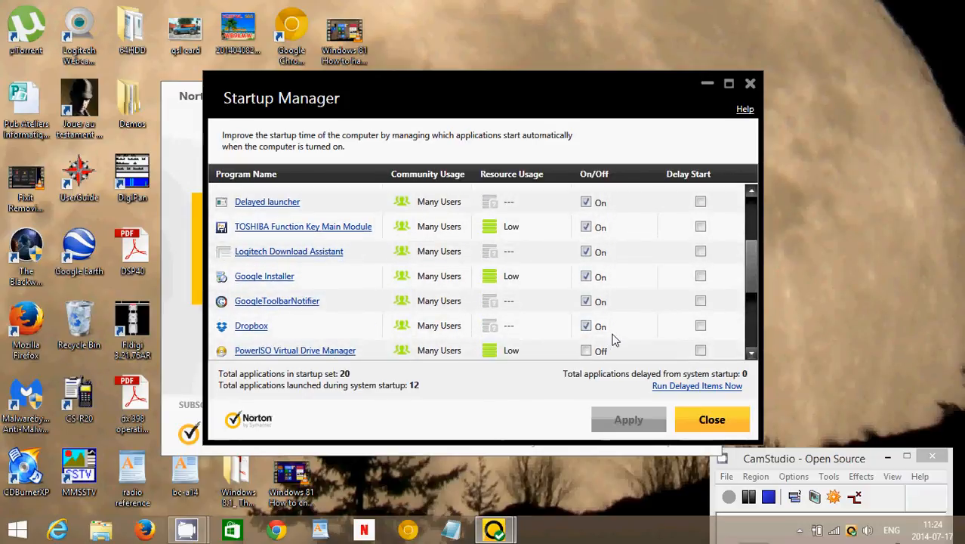
mouse_move(727, 409)
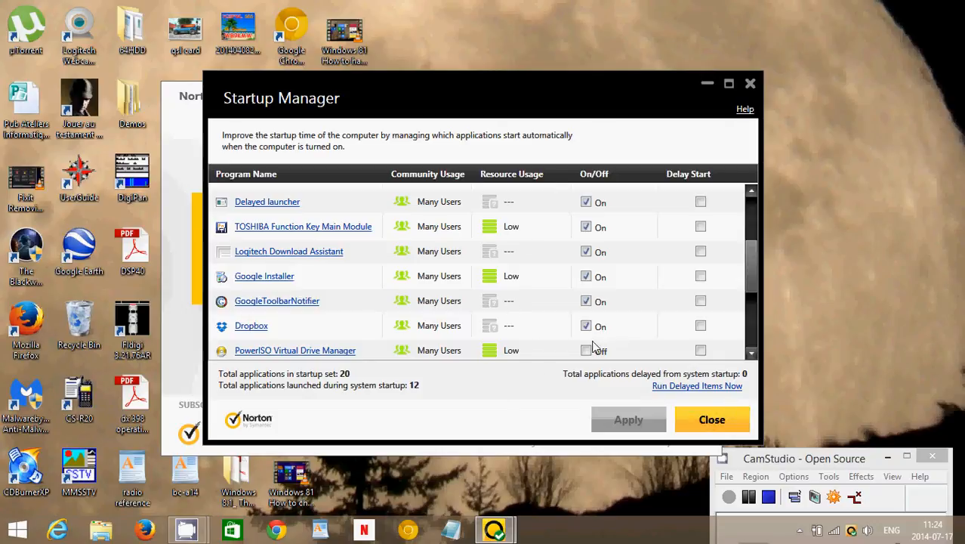
left_click(585, 350)
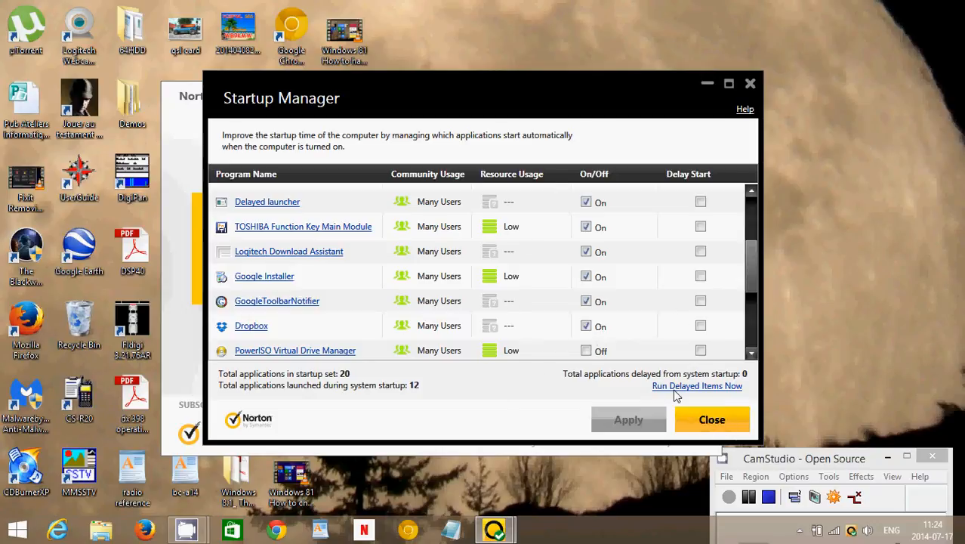
left_click(713, 420)
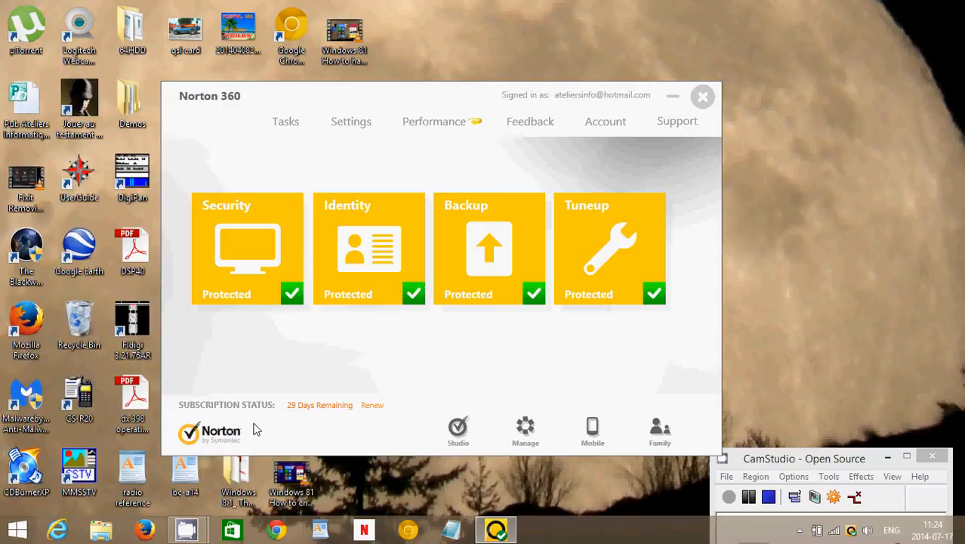
- Switch to Internet Explorer on google.ca and activate the Google search box
left_click(60, 525)
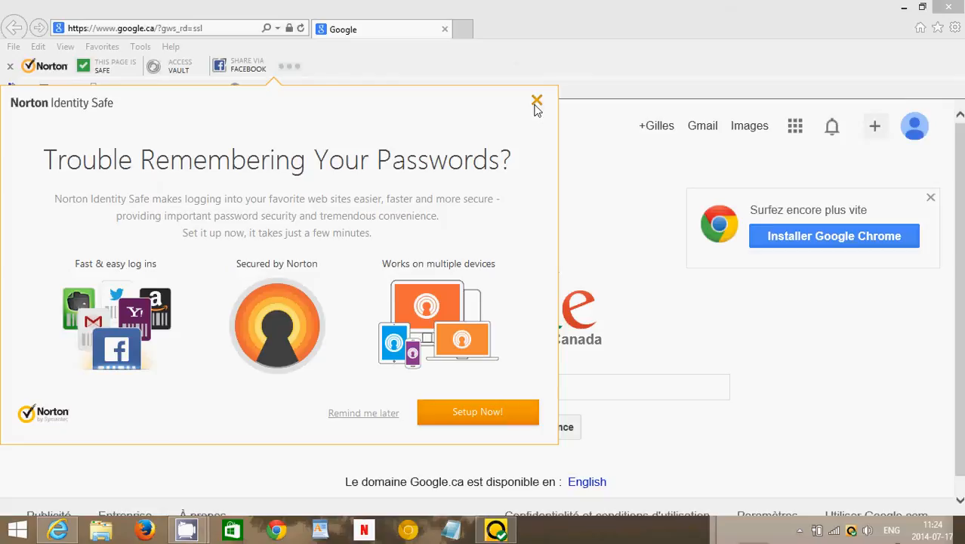
left_click(535, 99)
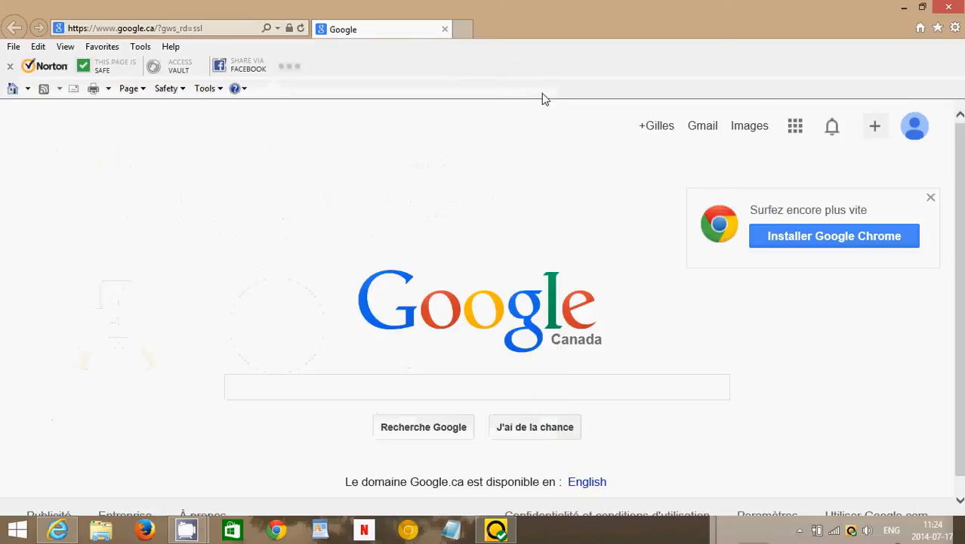
mouse_move(539, 125)
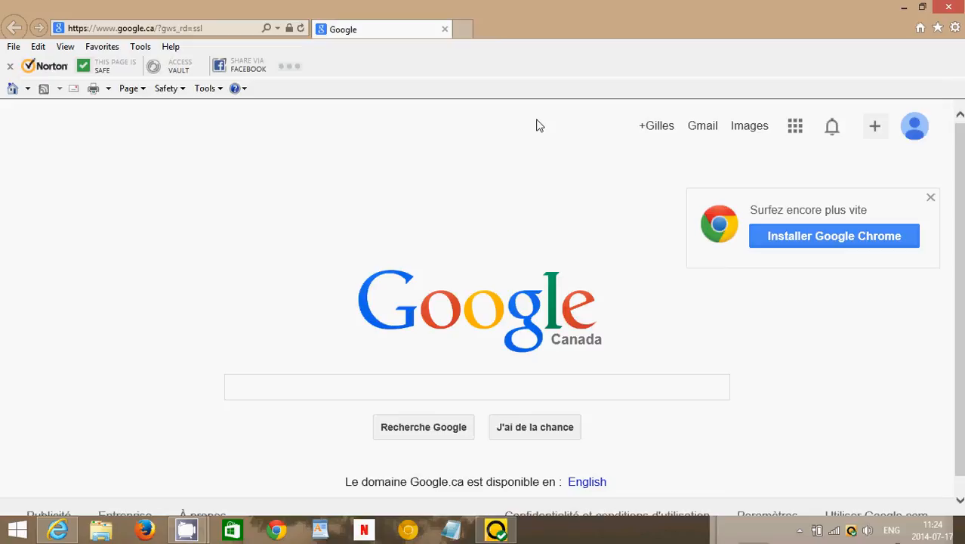
mouse_move(247, 161)
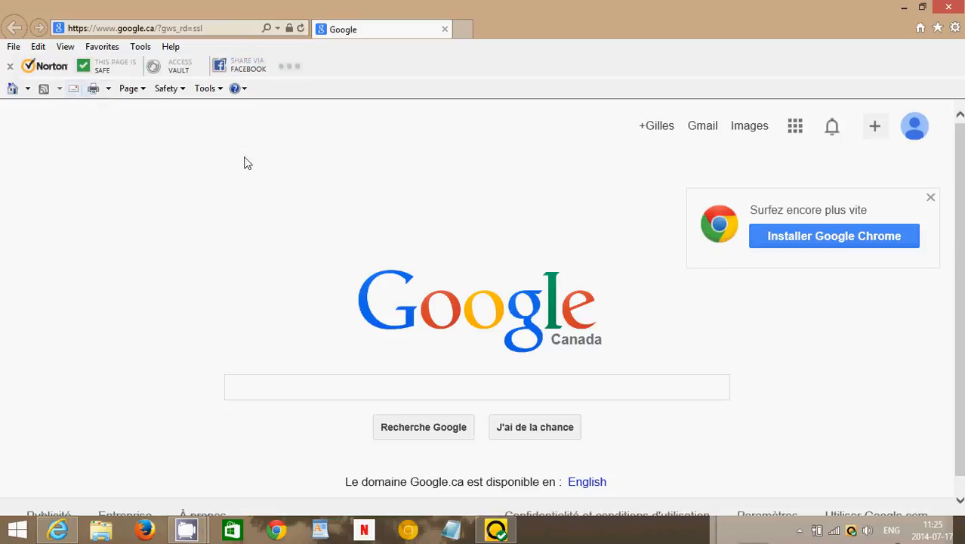
mouse_move(563, 76)
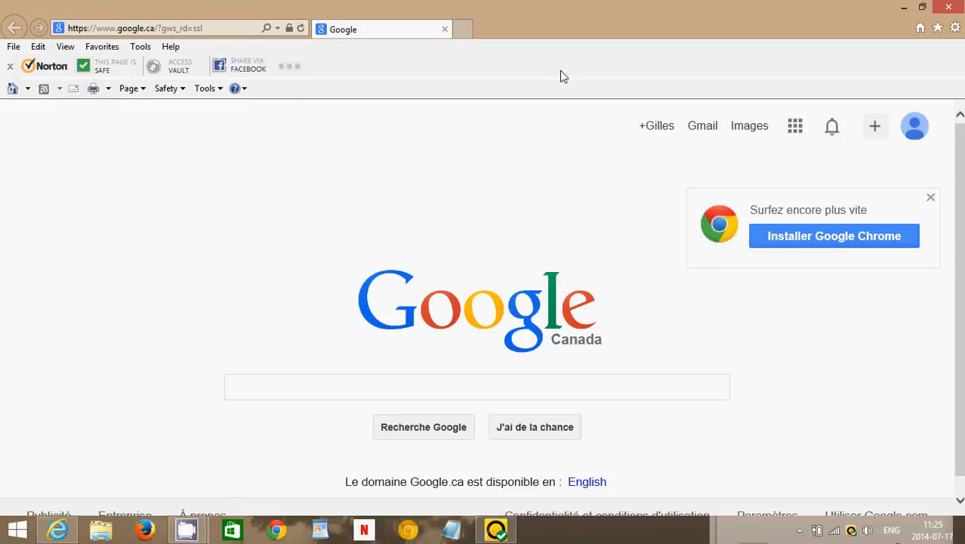
mouse_move(507, 74)
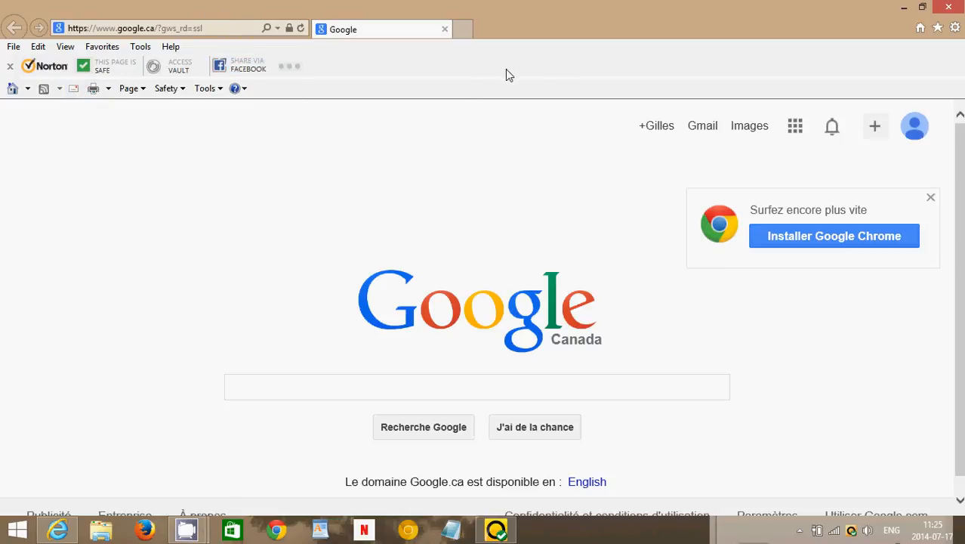
mouse_move(323, 119)
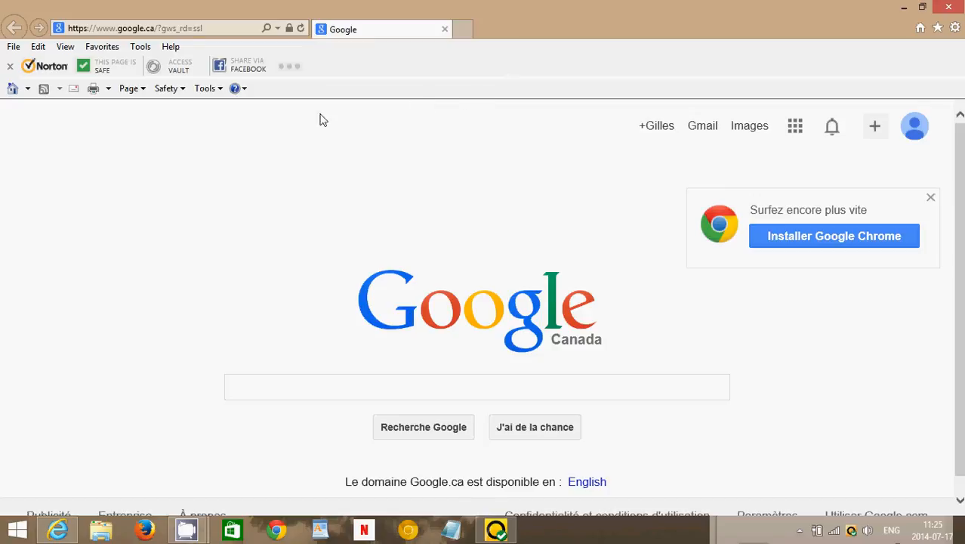
mouse_move(214, 263)
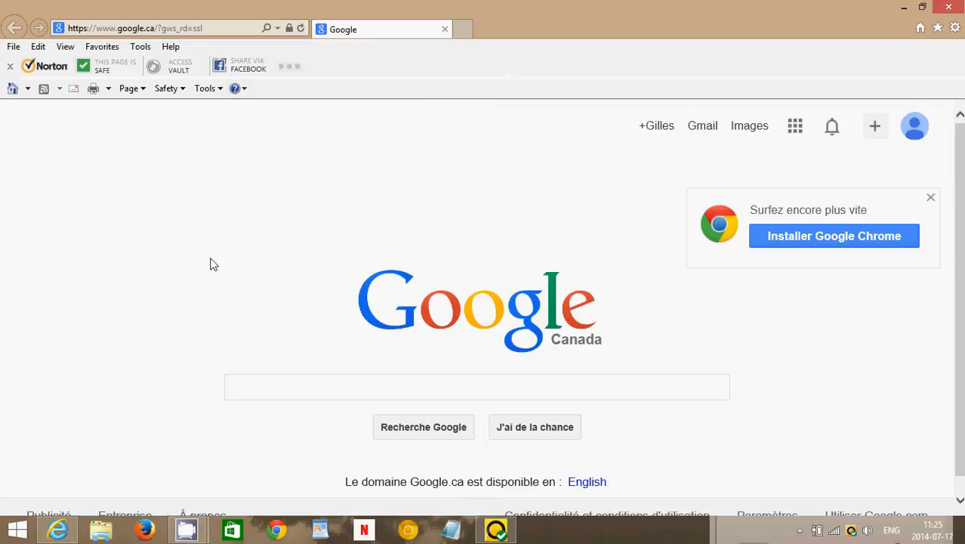
left_click(288, 387)
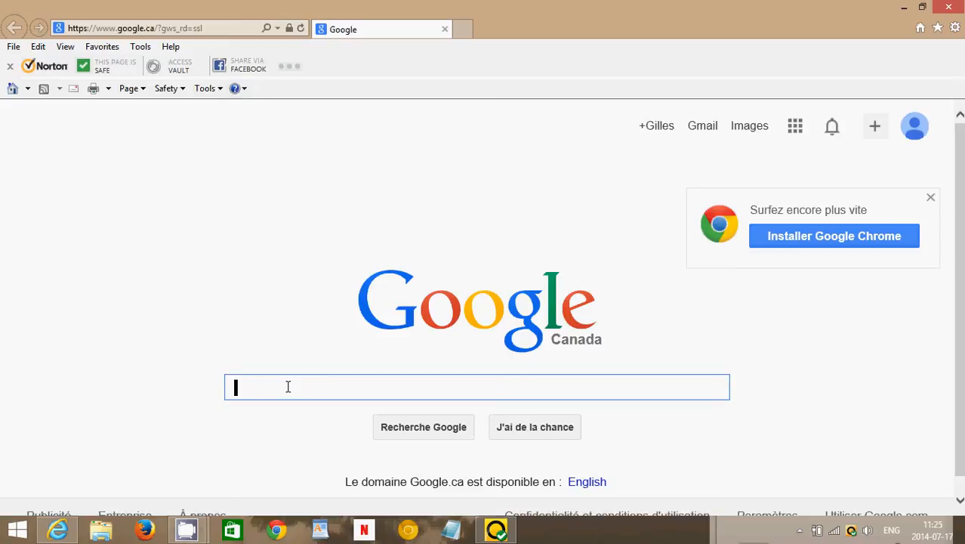
- Start typing the search 'malwarebytes' in the Google search box
type("malwarebytes")
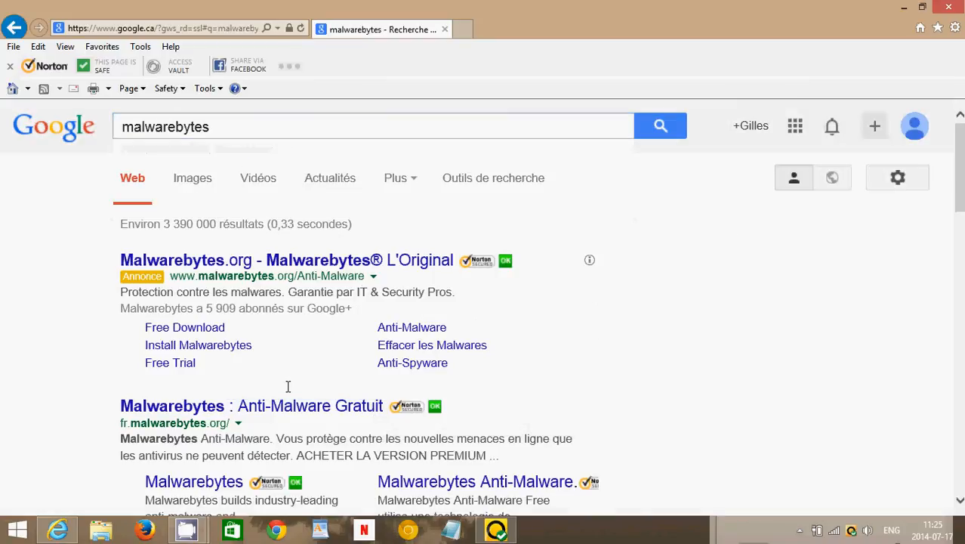
mouse_move(512, 371)
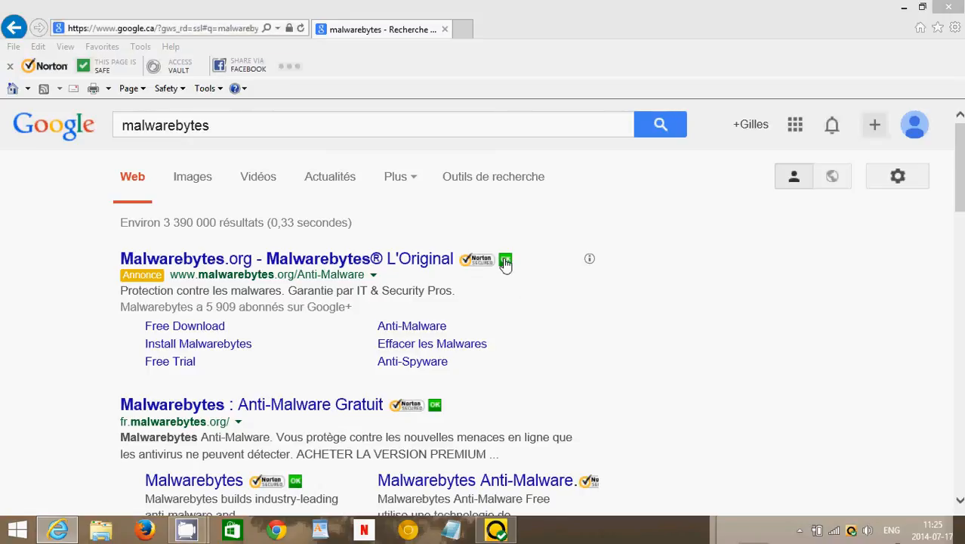
mouse_move(520, 312)
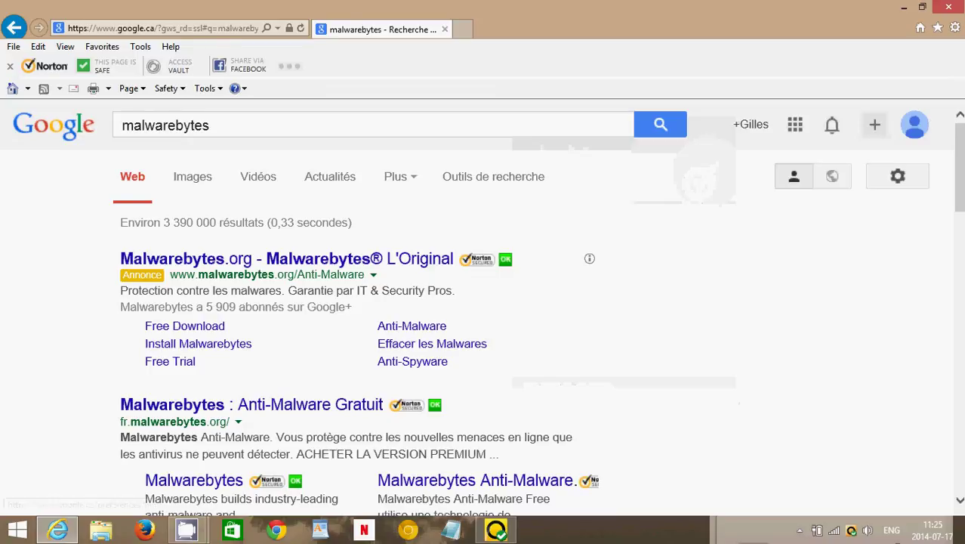
scroll("down", 3)
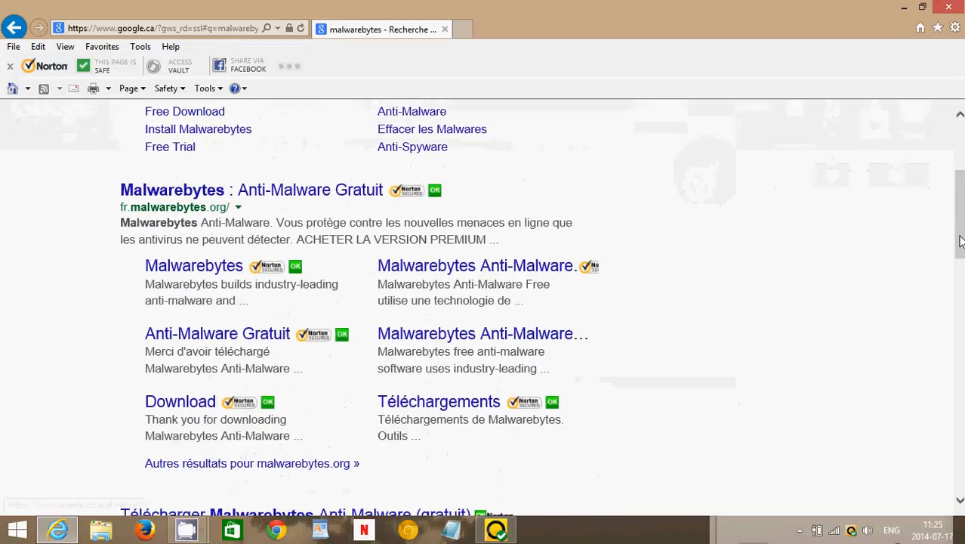
scroll("up", 3)
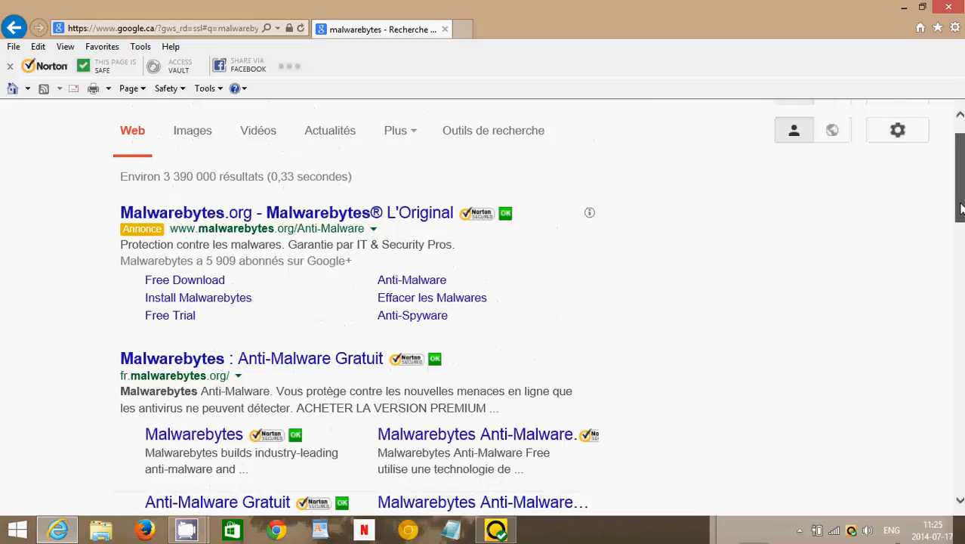
scroll("down", 3)
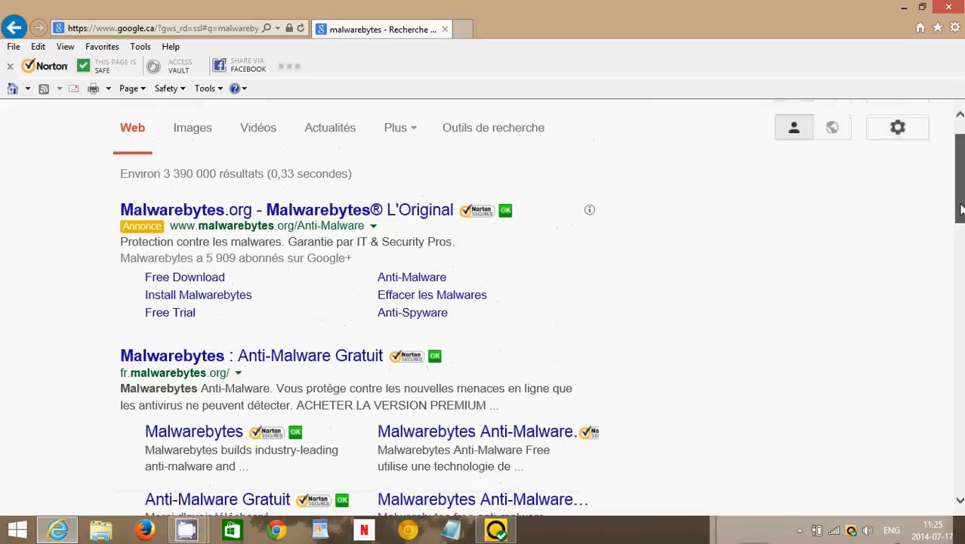
scroll("down", 3)
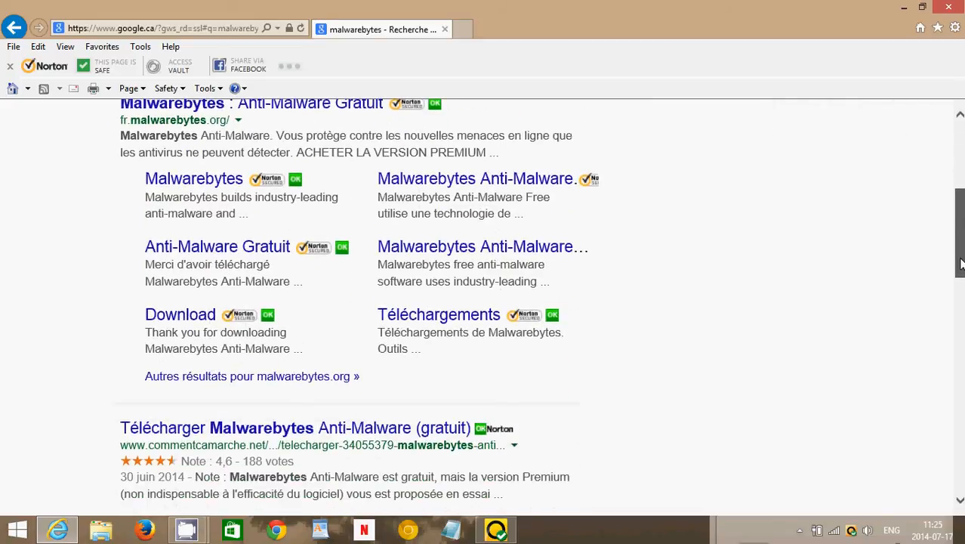
scroll("down", 3)
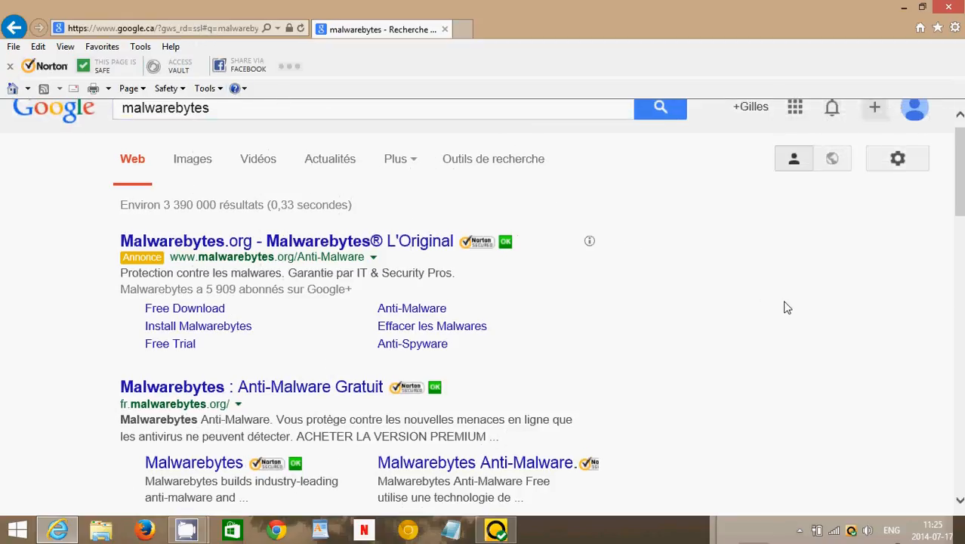
mouse_move(948, 176)
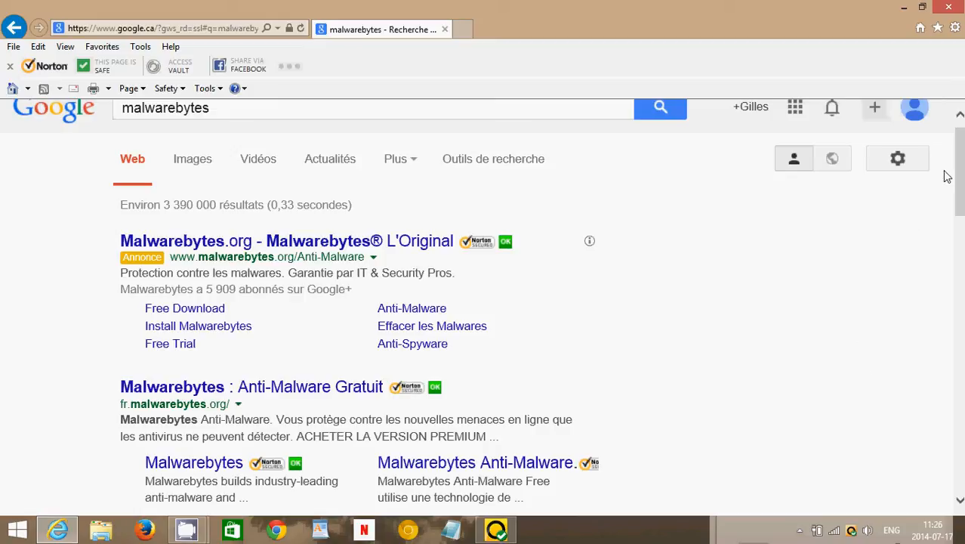
scroll("down", 3)
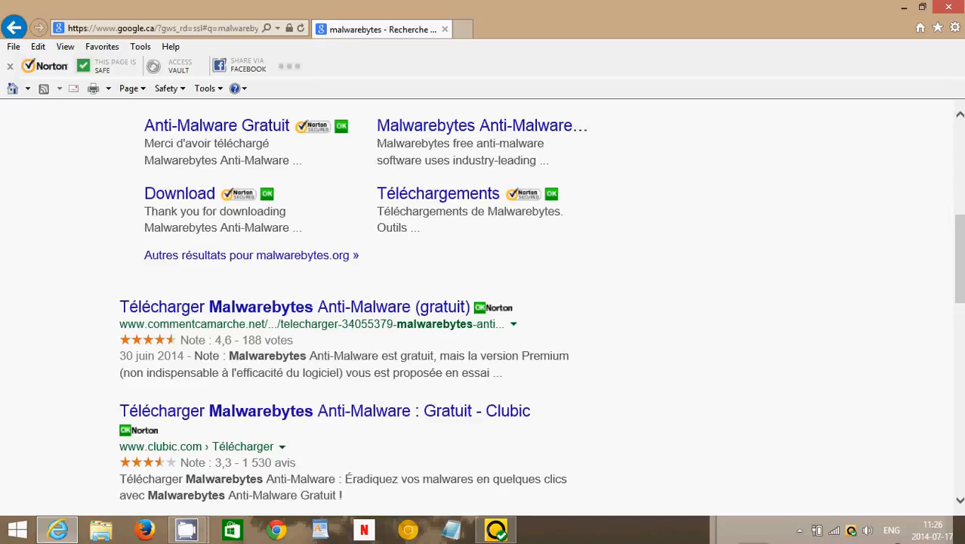
scroll("down", 3)
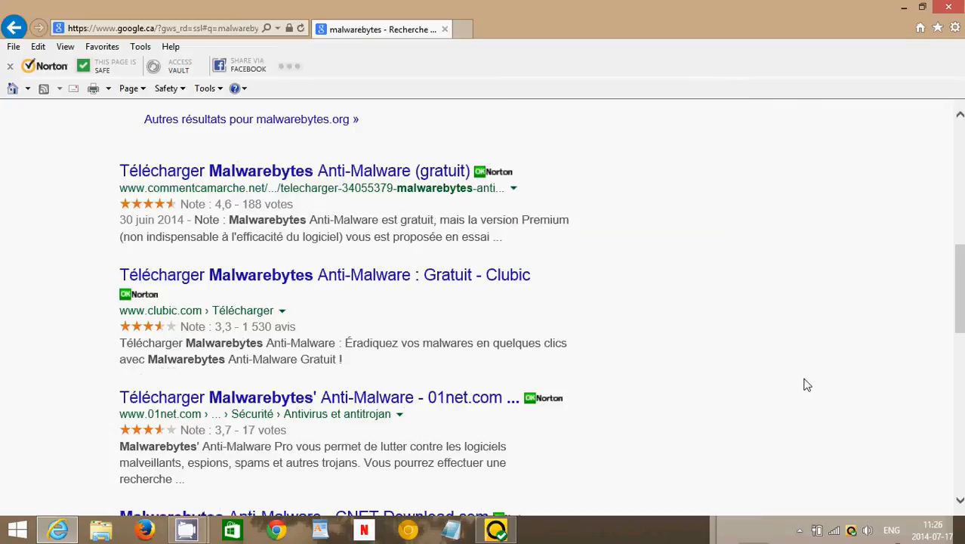
scroll("down", 3)
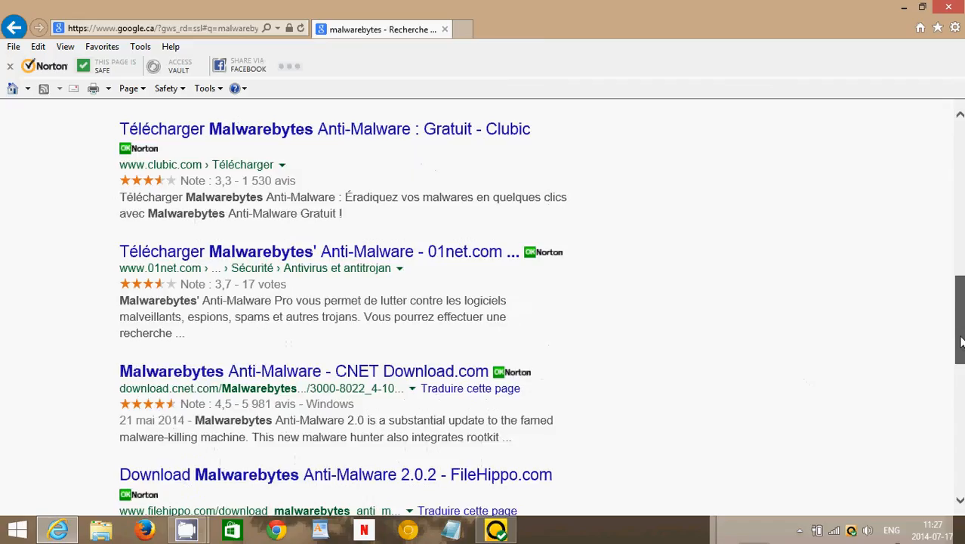
scroll("down", 3)
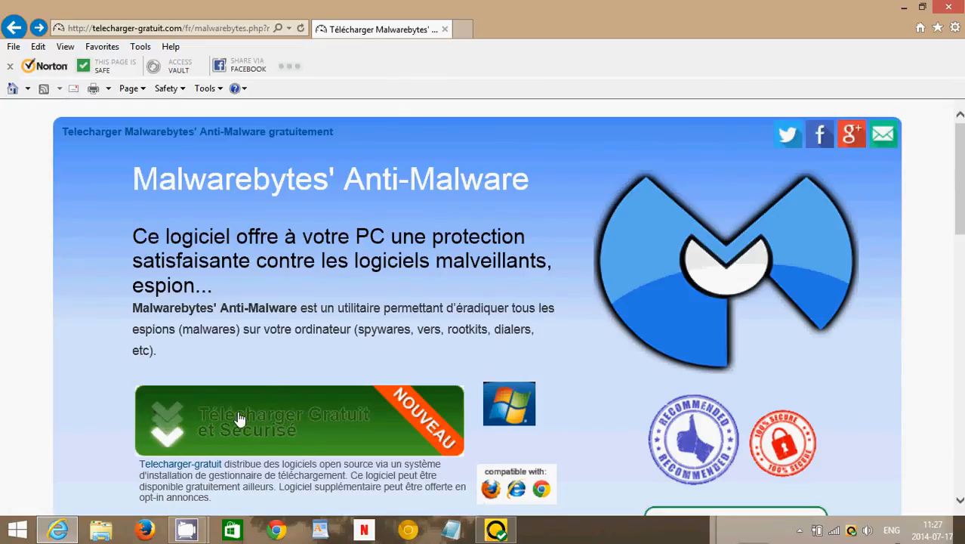
mouse_move(263, 451)
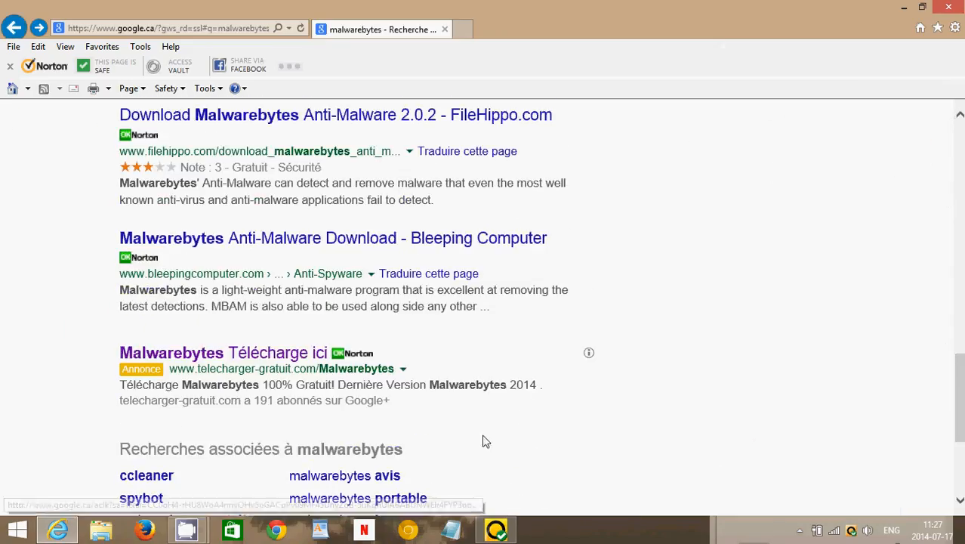
mouse_move(349, 354)
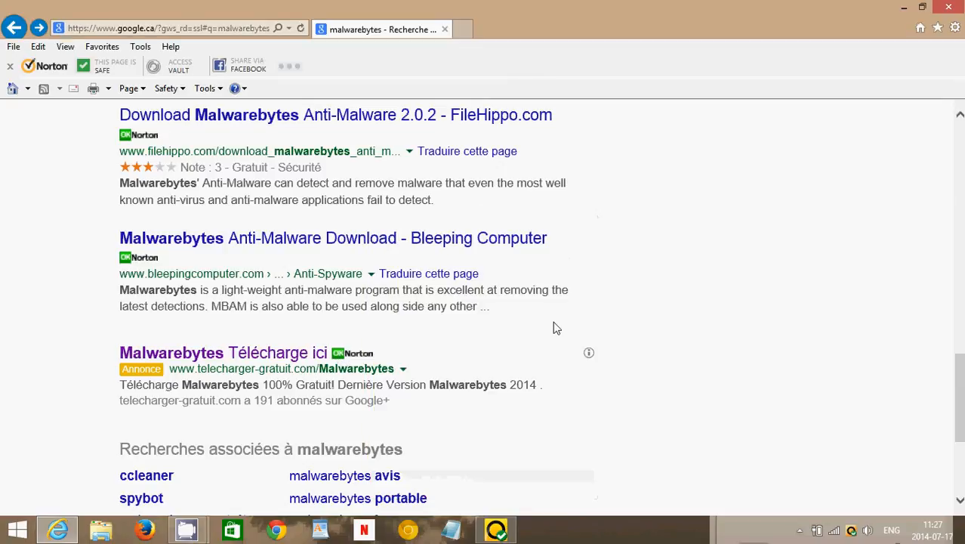
mouse_move(589, 354)
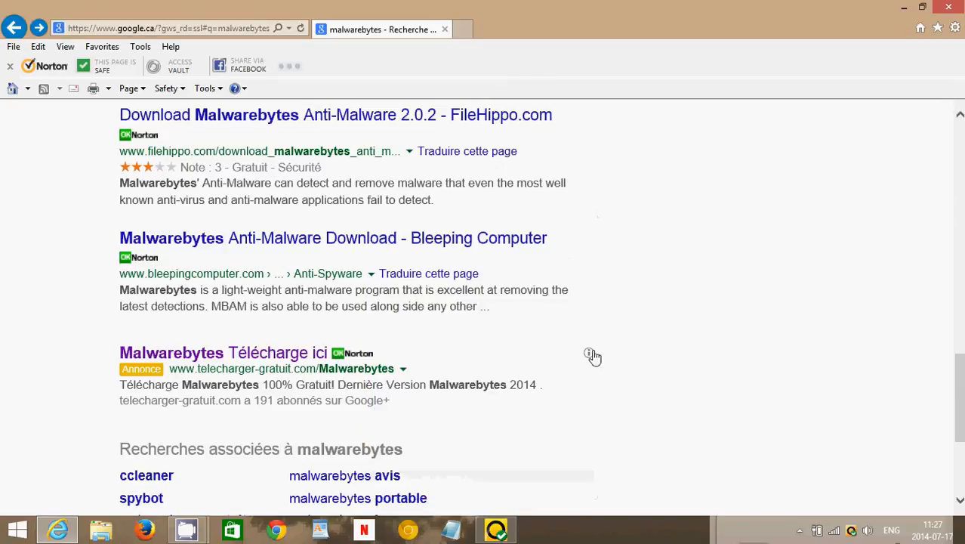
- Show the information panel for the sponsored ad in the search results
left_click(588, 353)
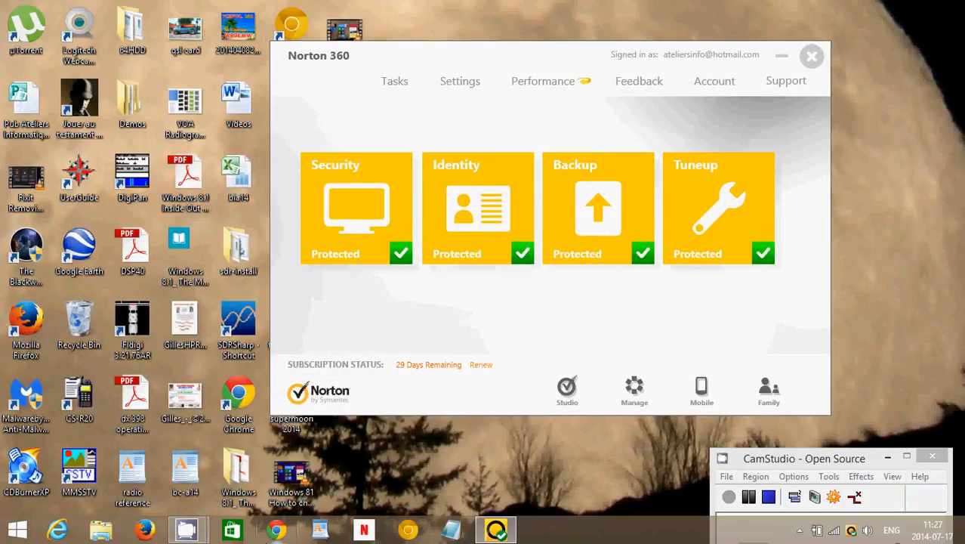
- Search for 'norton 360 trial' from a new Chrome tab
left_click(273, 528)
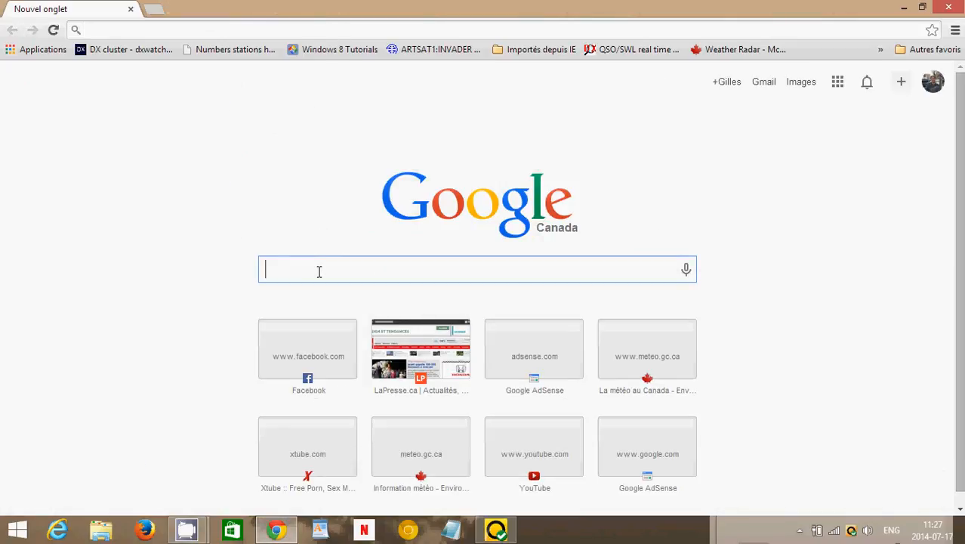
type("norton 360 trial")
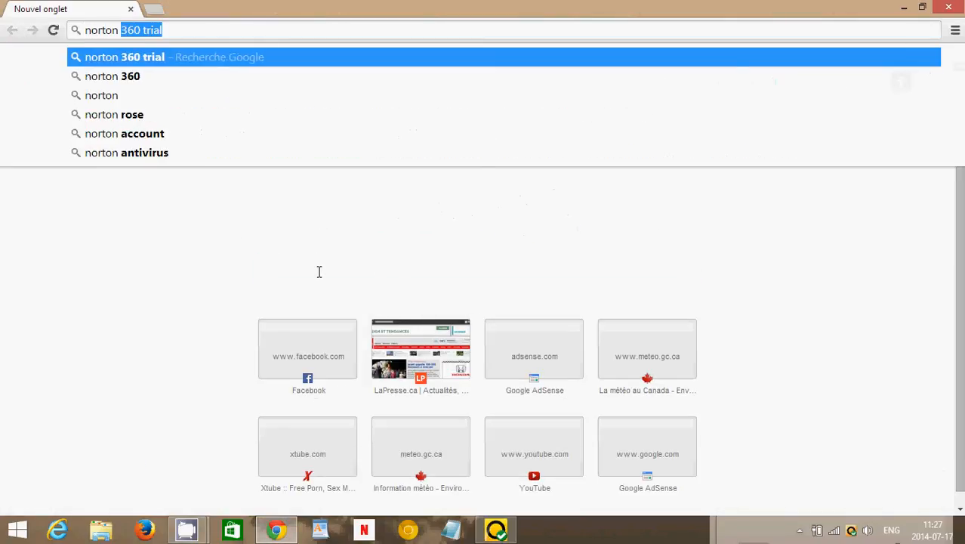
key("Delete")
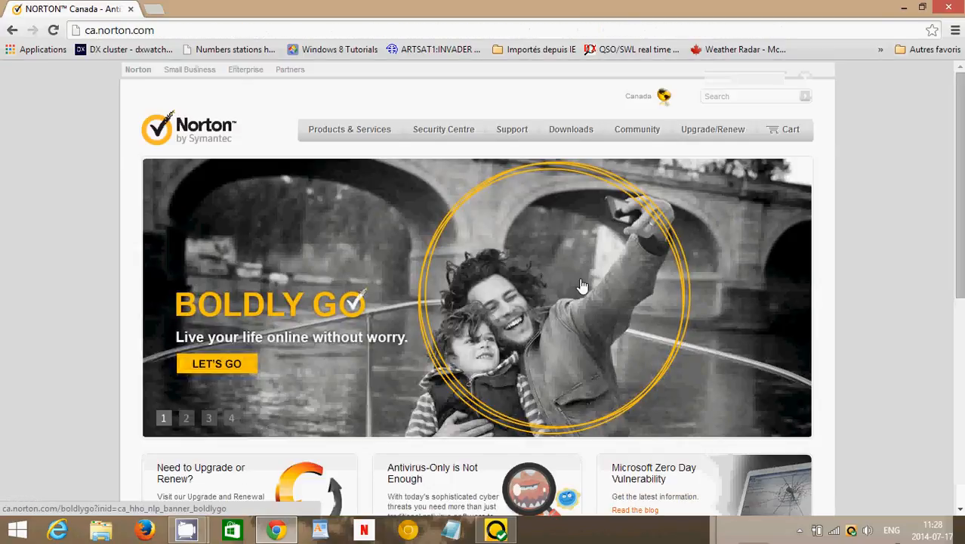
- Open Products & Services from the Norton site's top navigation, showing Norton 360 at $59.99
scroll("down", 3)
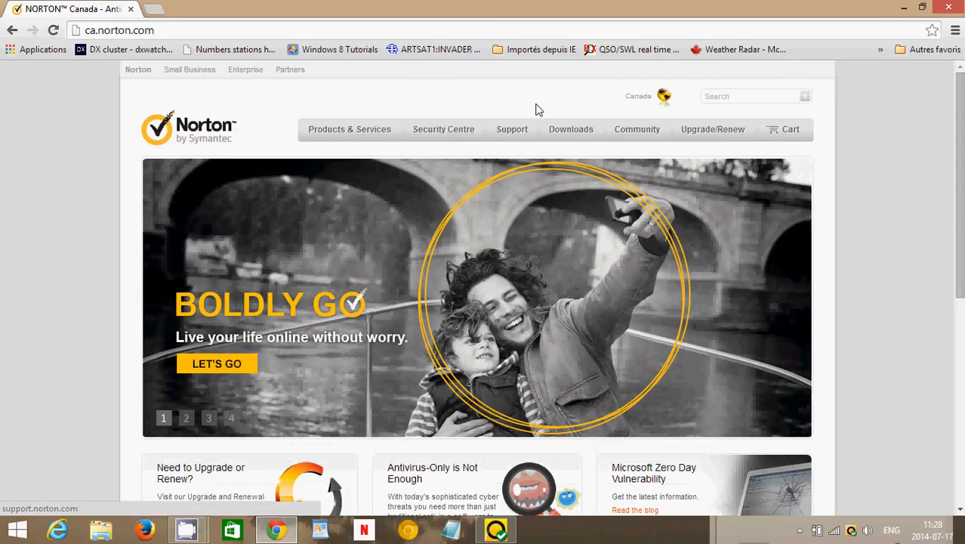
left_click(349, 129)
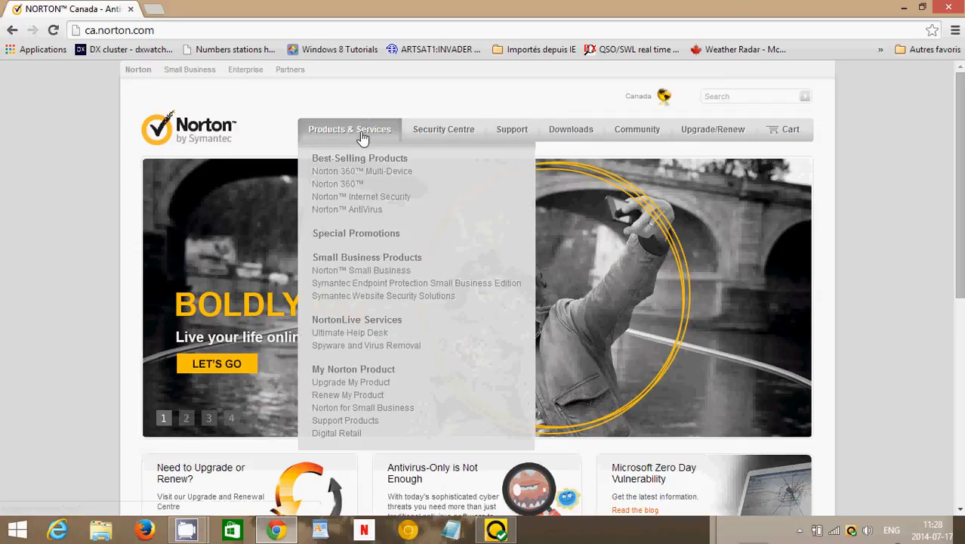
left_click(349, 129)
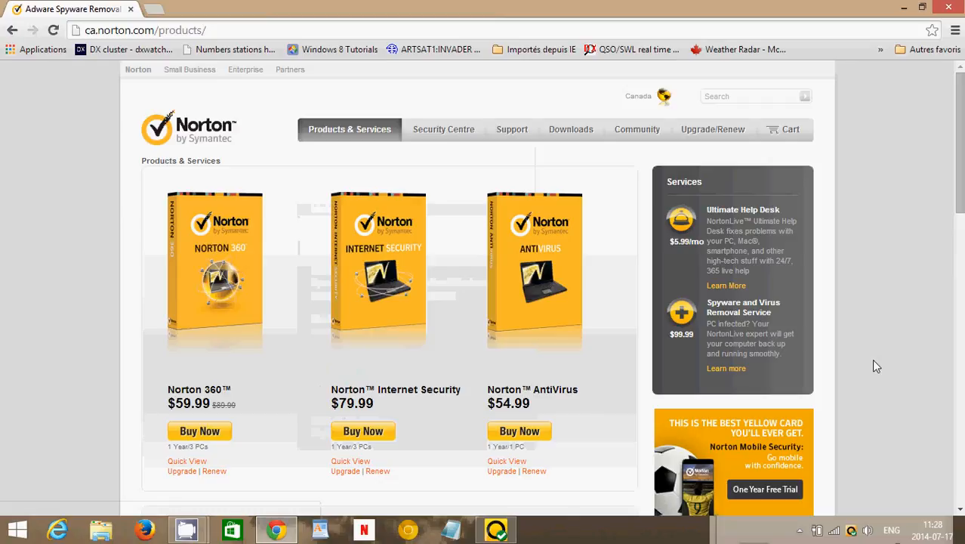
mouse_move(176, 425)
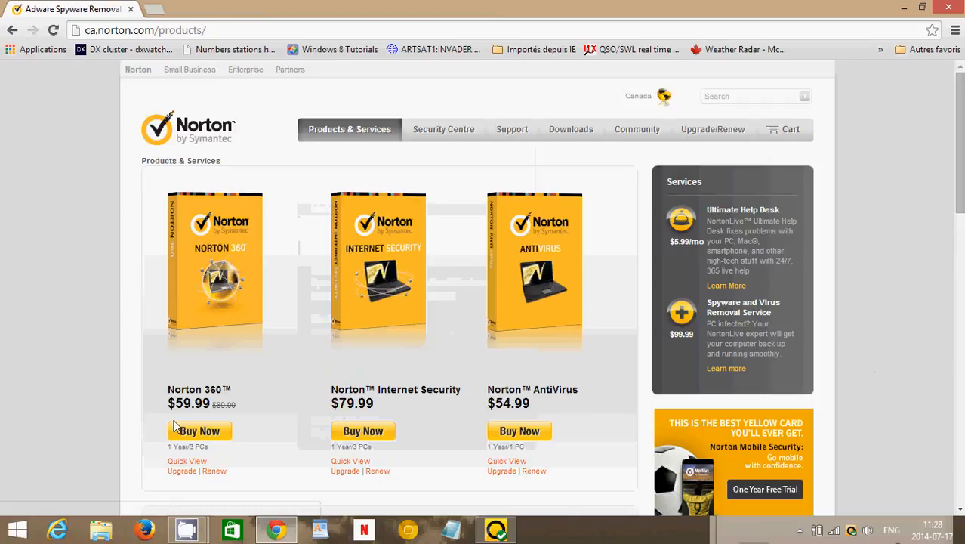
mouse_move(253, 416)
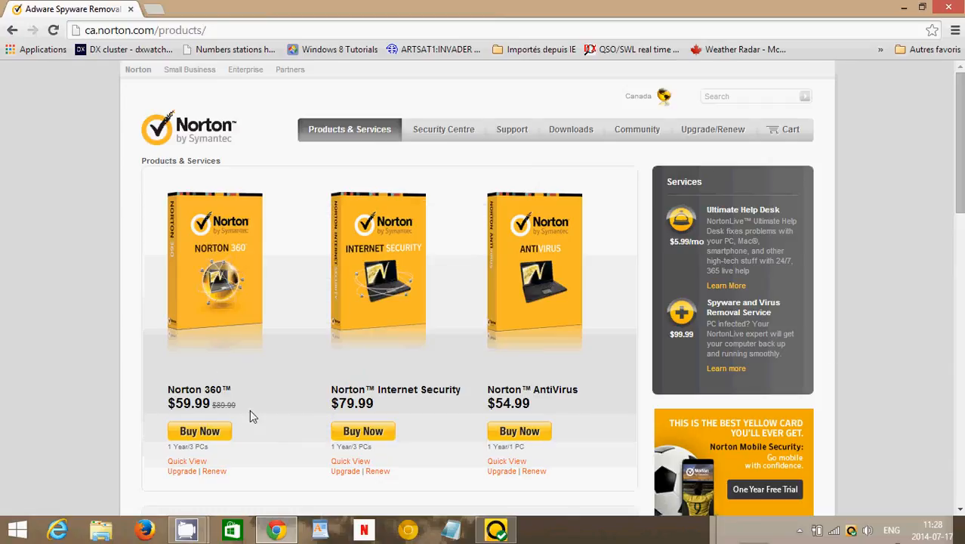
- Scroll the Norton products page to review Internet Security ($79.99), AntiVirus ($54.99) and virus removal ($99.99) prices
scroll("down", 3)
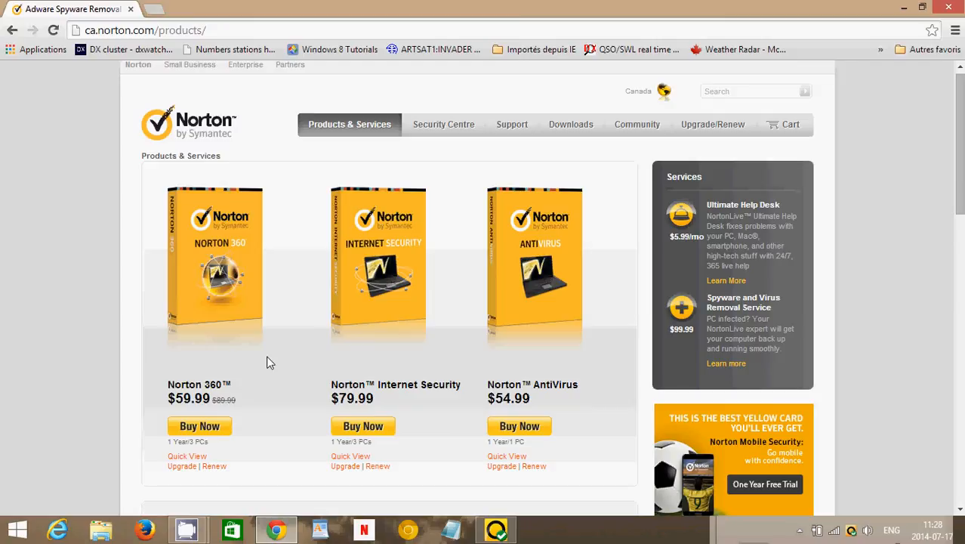
mouse_move(146, 398)
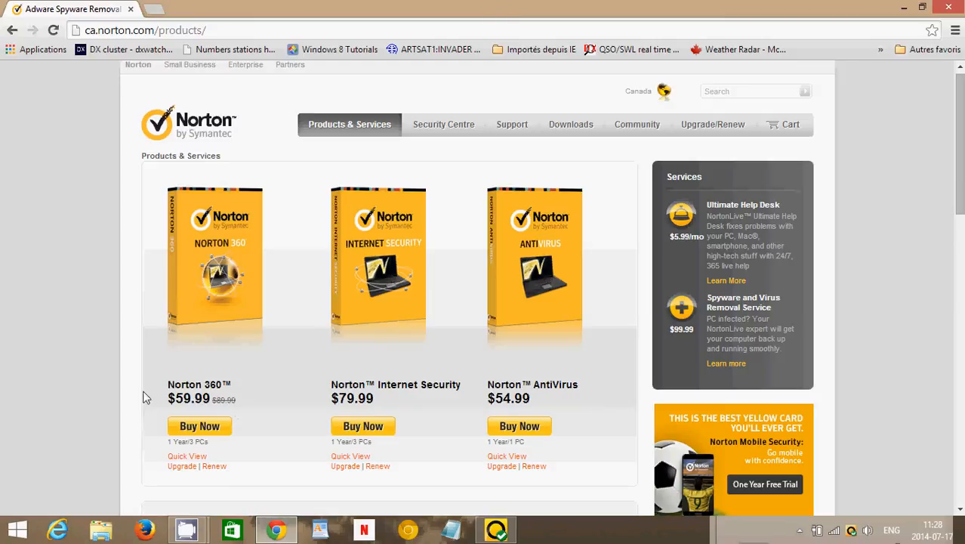
mouse_move(265, 447)
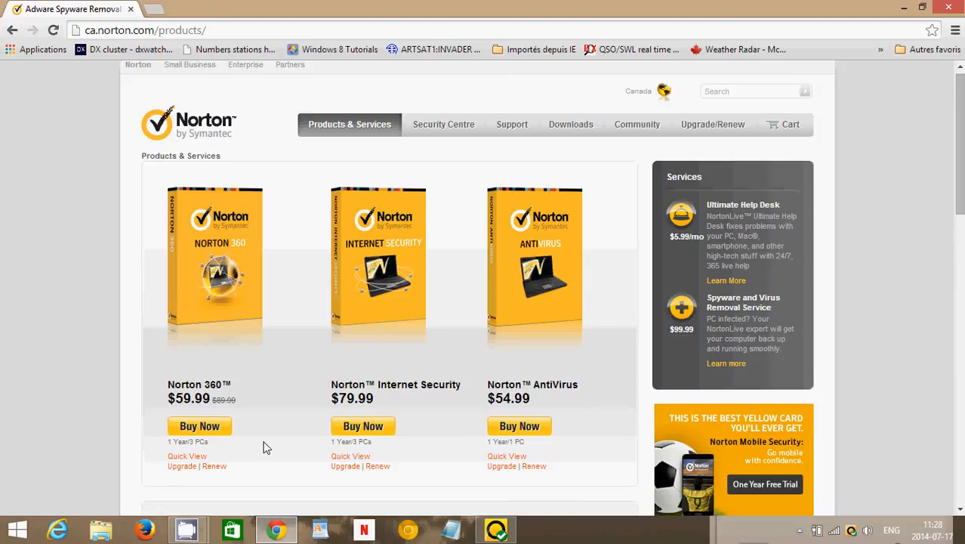
mouse_move(276, 389)
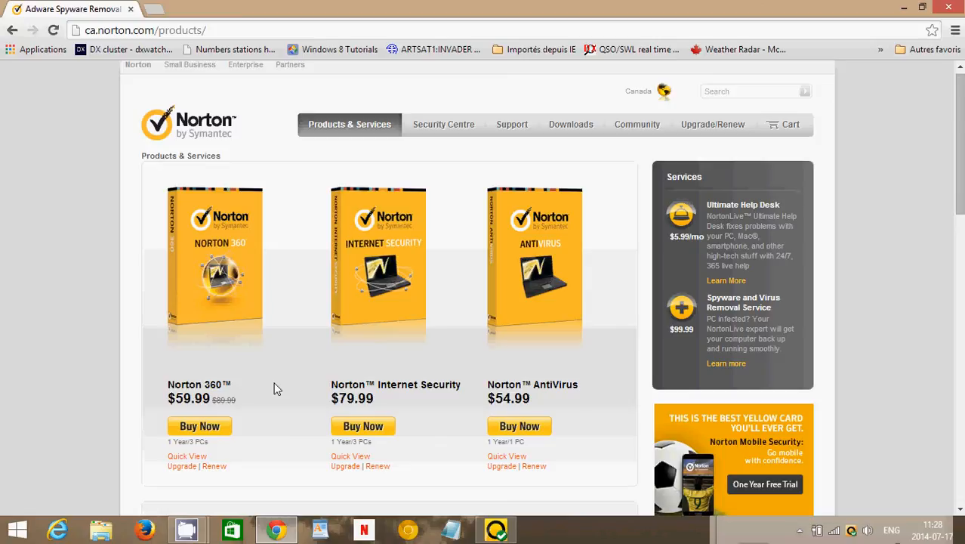
mouse_move(349, 410)
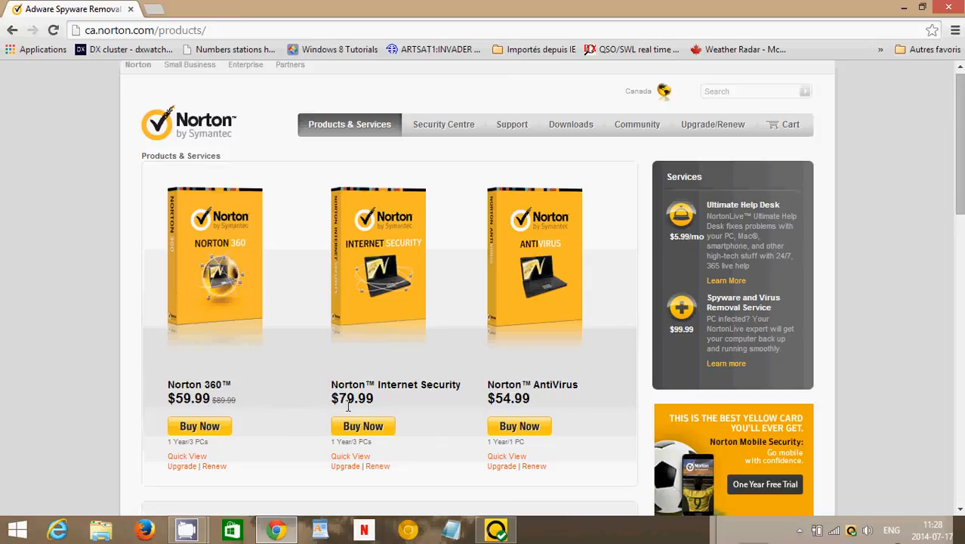
mouse_move(288, 442)
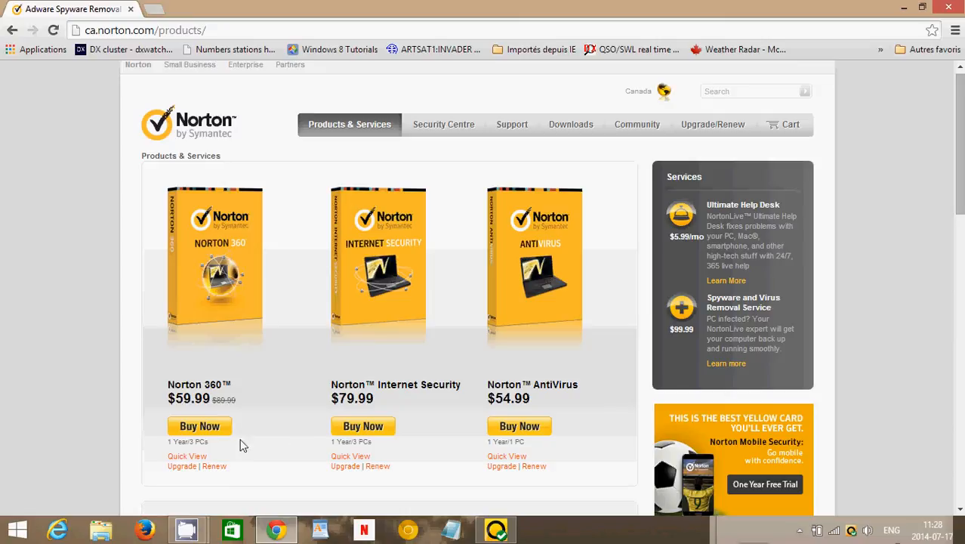
mouse_move(272, 484)
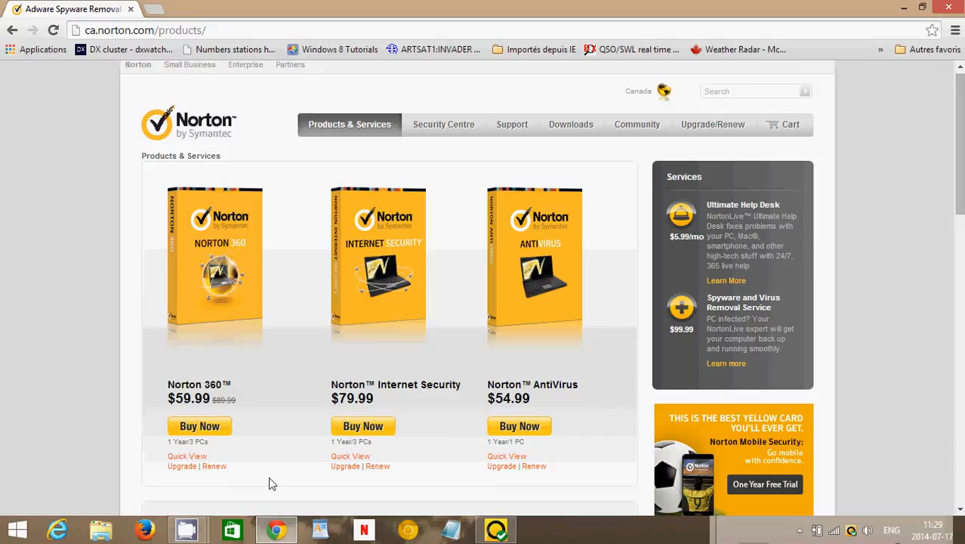
mouse_move(264, 337)
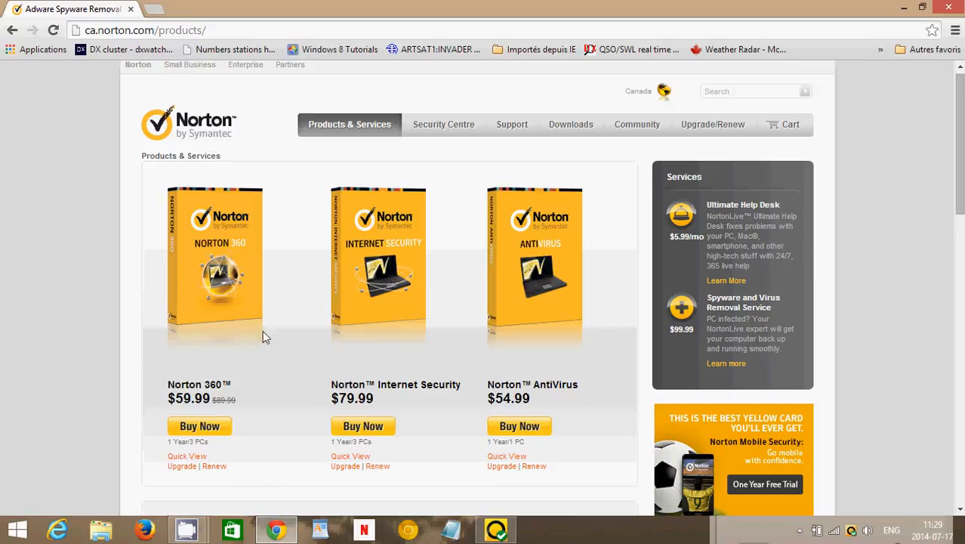
mouse_move(182, 406)
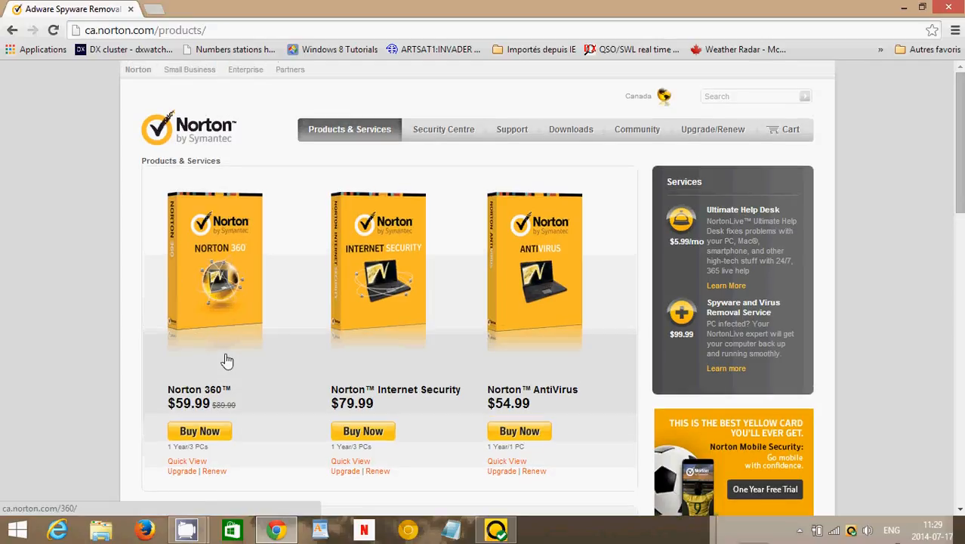
mouse_move(955, 6)
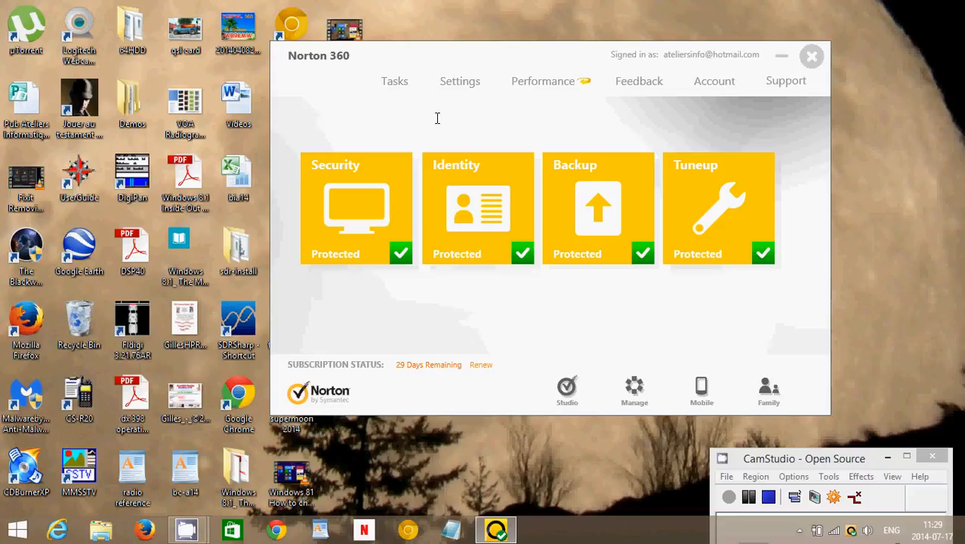
mouse_move(498, 55)
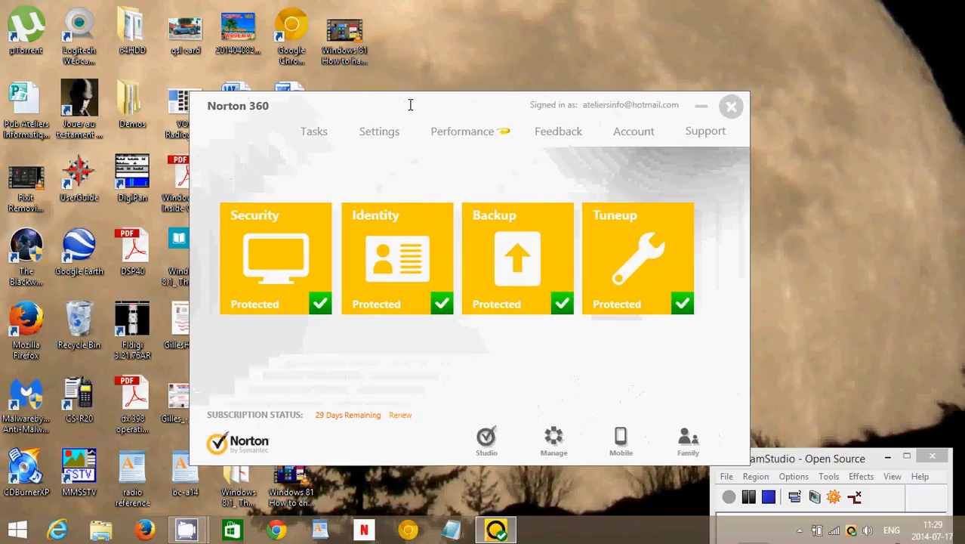
mouse_move(397, 364)
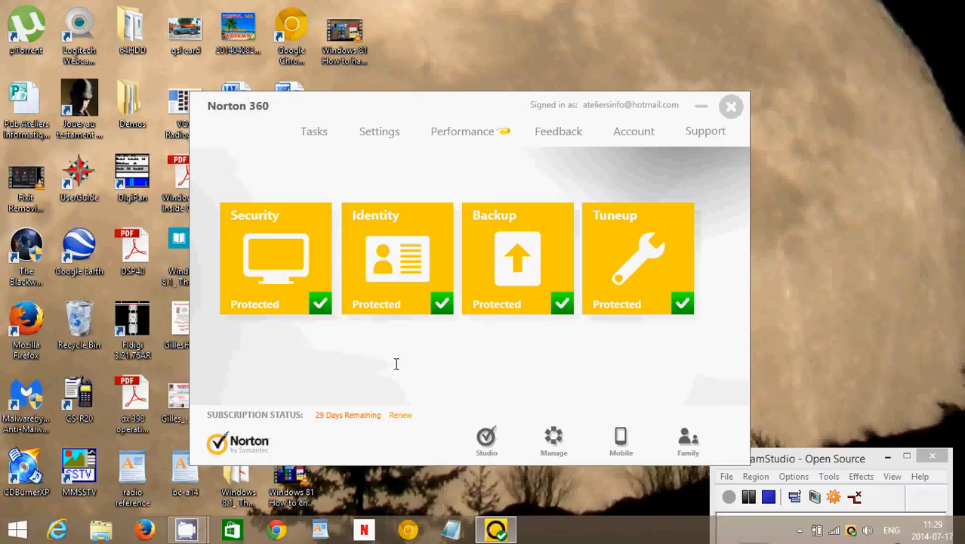
mouse_move(409, 101)
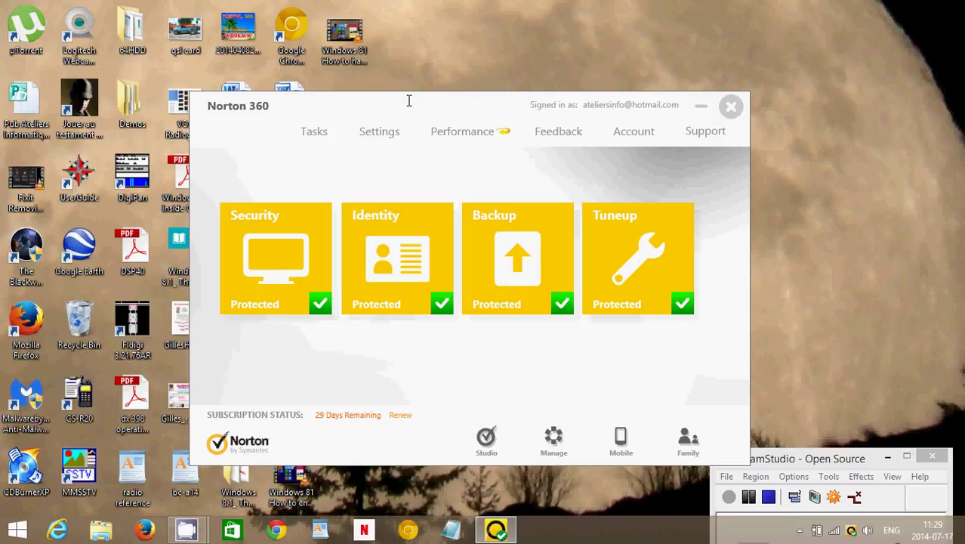
mouse_move(470, 388)
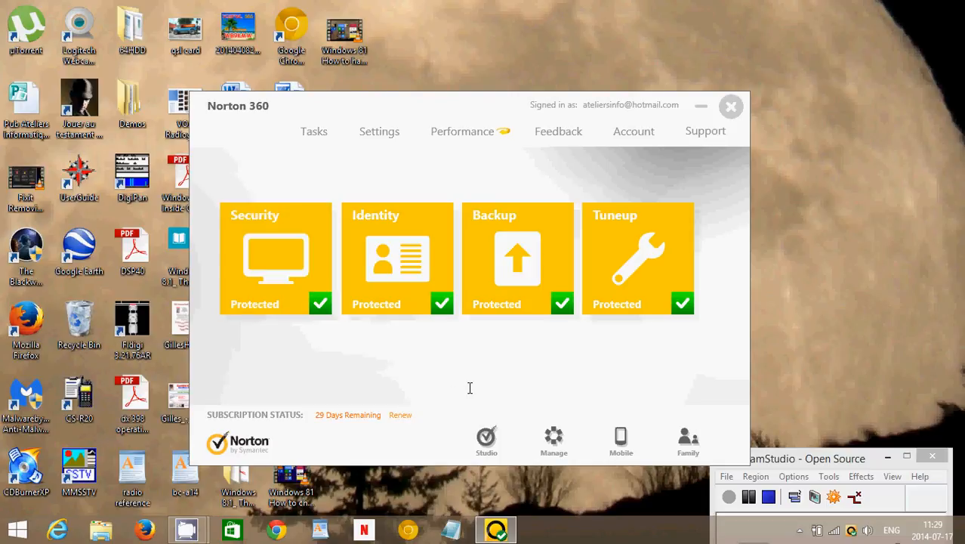
mouse_move(470, 361)
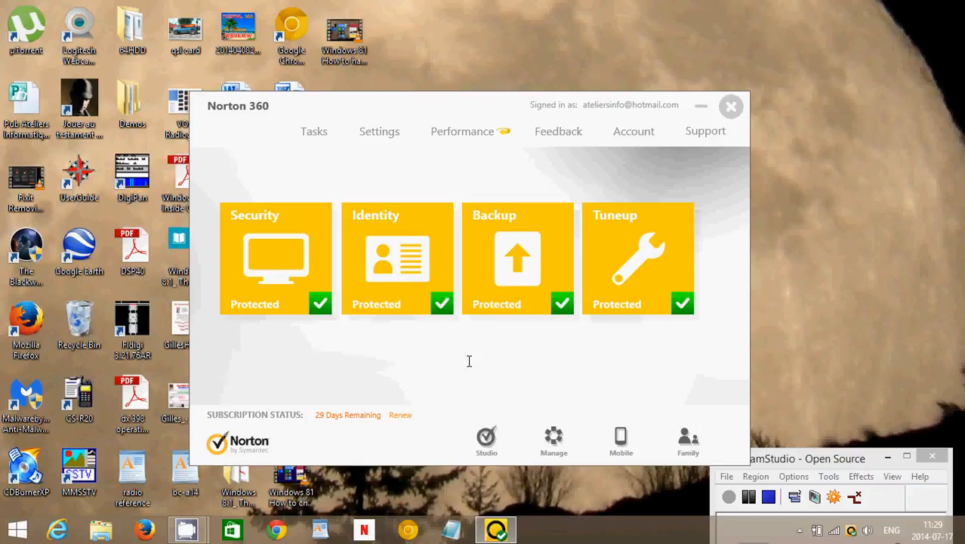
mouse_move(479, 360)
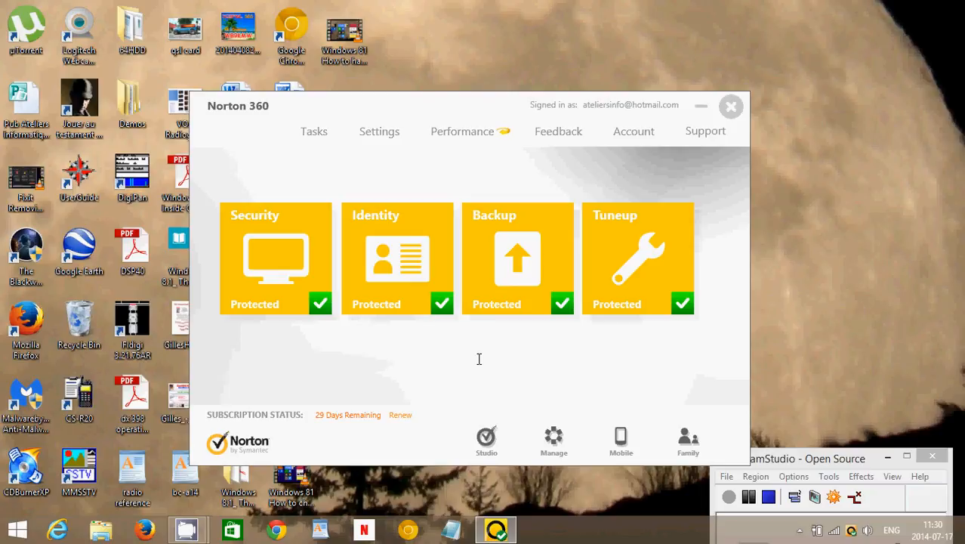
mouse_move(419, 59)
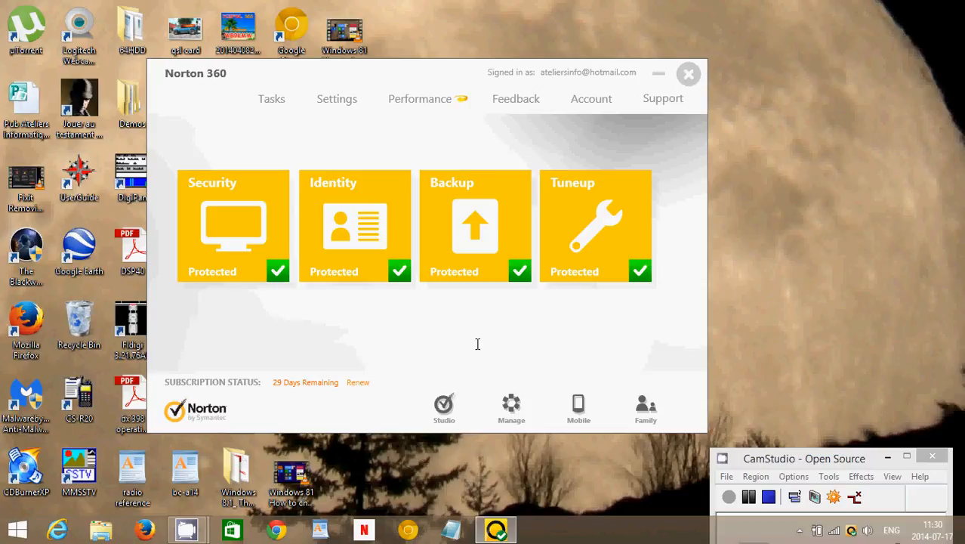
mouse_move(477, 328)
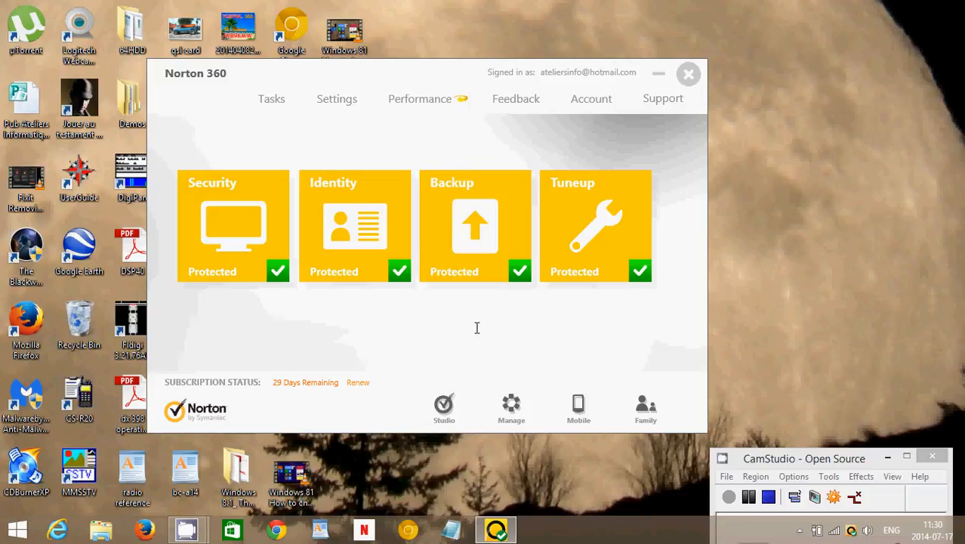
mouse_move(543, 346)
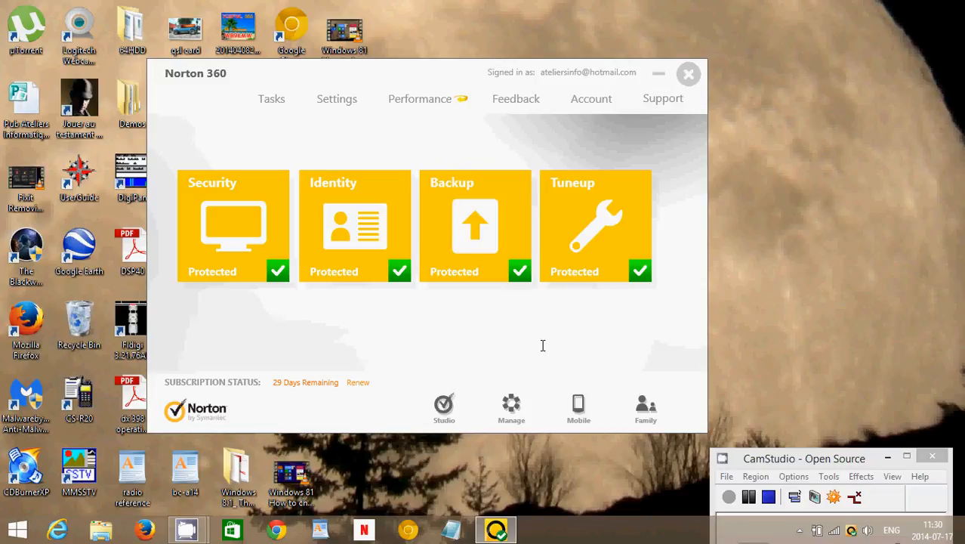
mouse_move(460, 340)
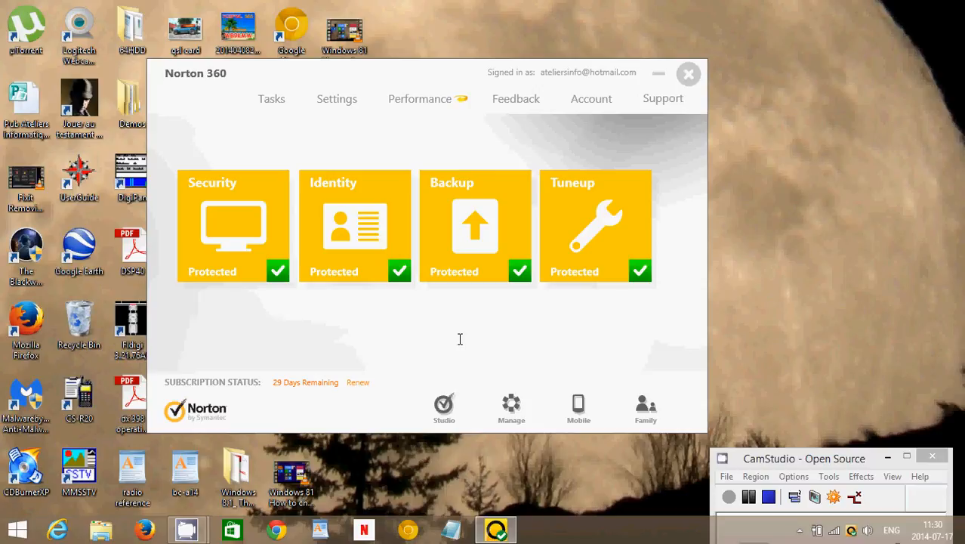
mouse_move(679, 327)
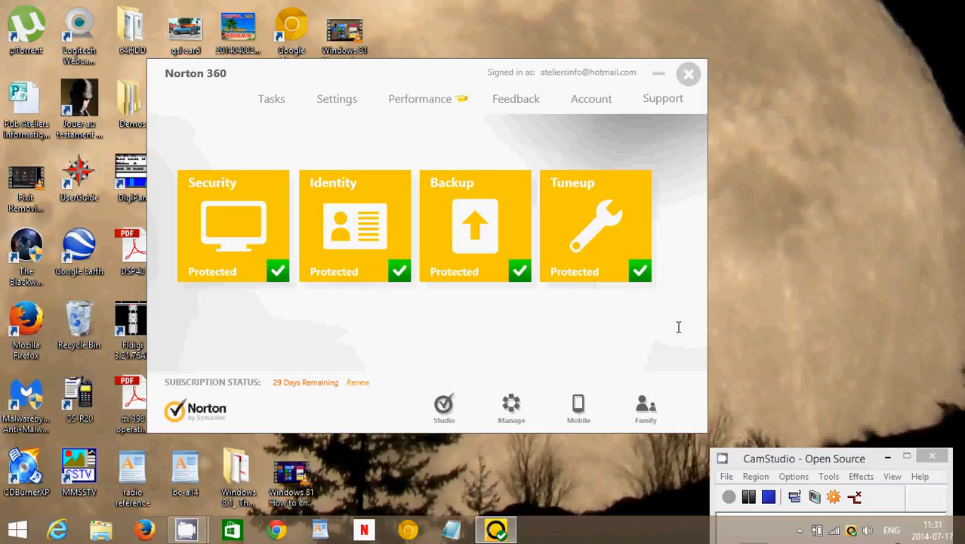
mouse_move(756, 475)
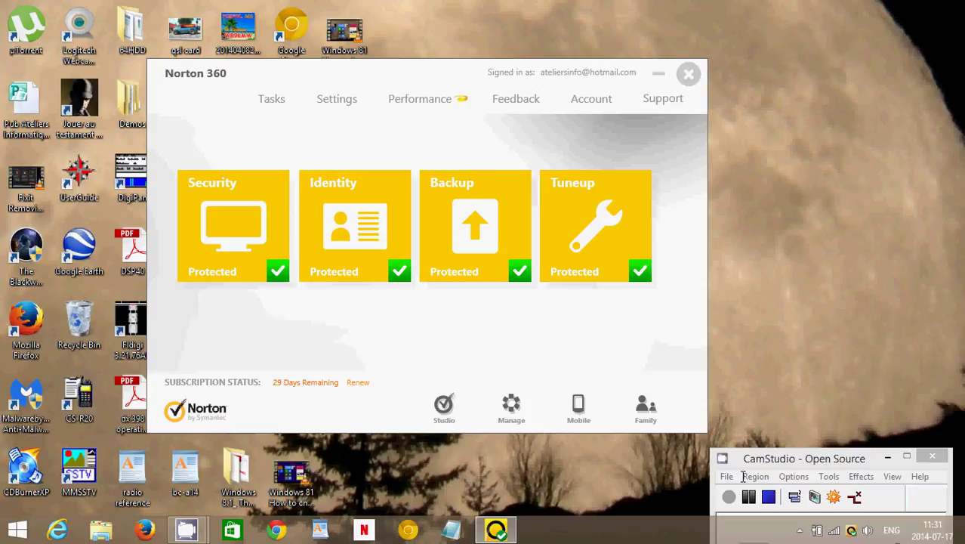